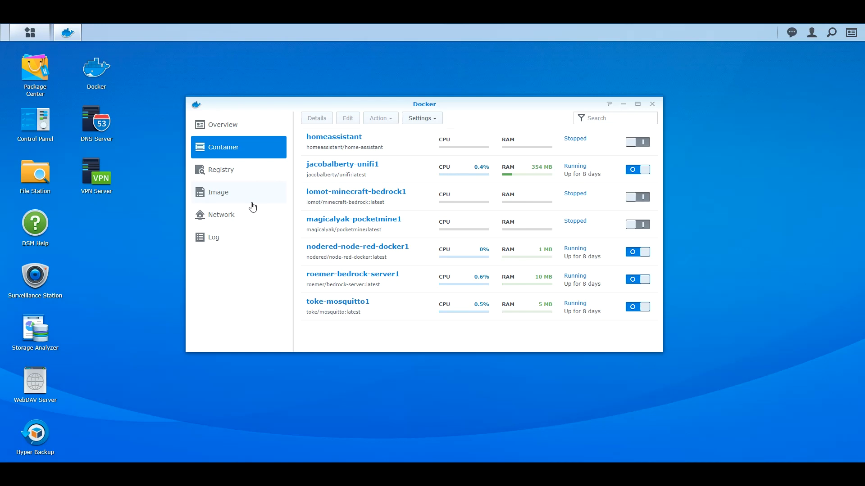
mouse_move(153, 94)
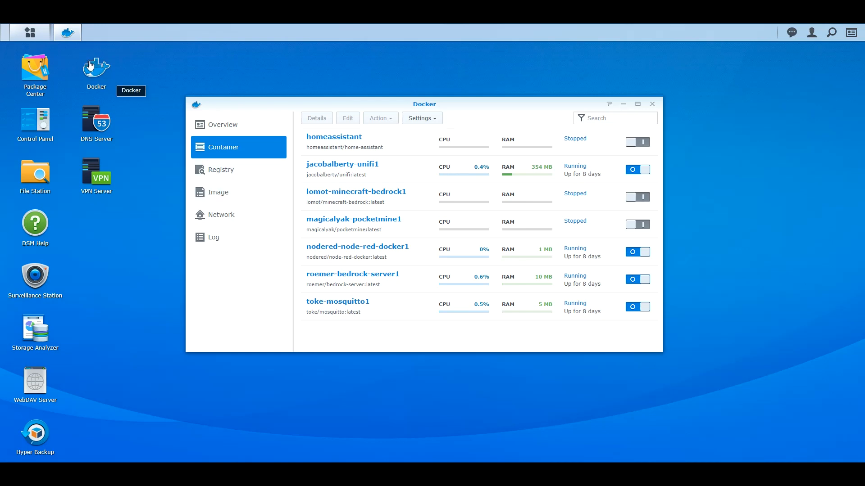
mouse_move(91, 69)
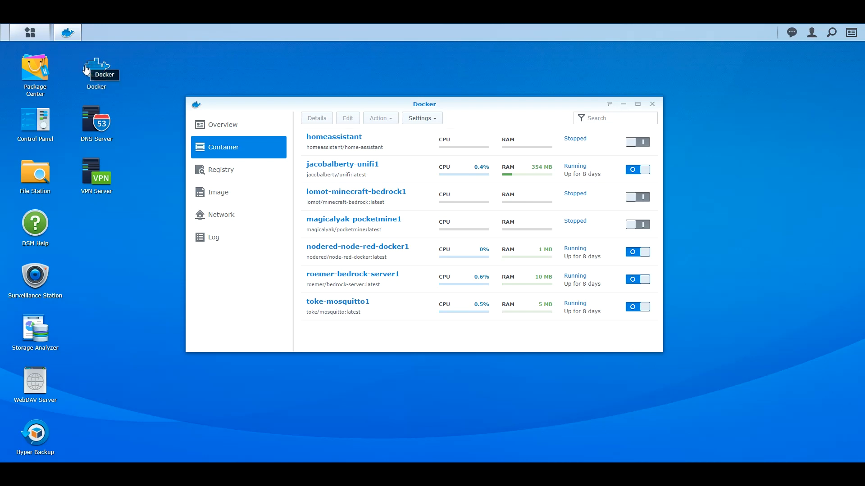
mouse_move(235, 127)
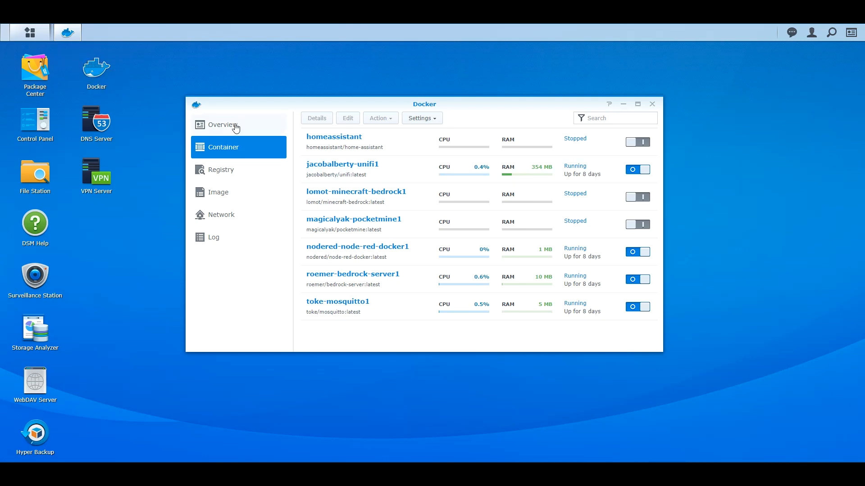
Step: Show the Docker Overview with CPU and RAM usage and four running containers
click(223, 124)
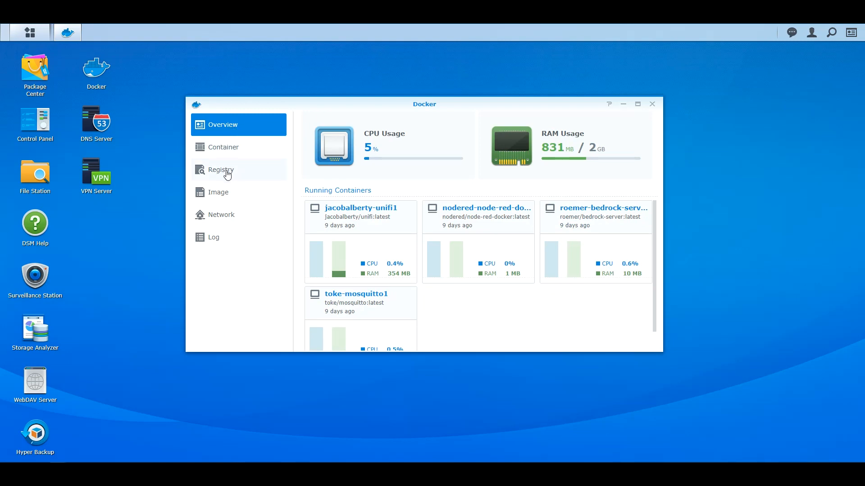
Step: Search the Docker registry for 'home assistant' to find homeassistant/home-assistant
click(221, 170)
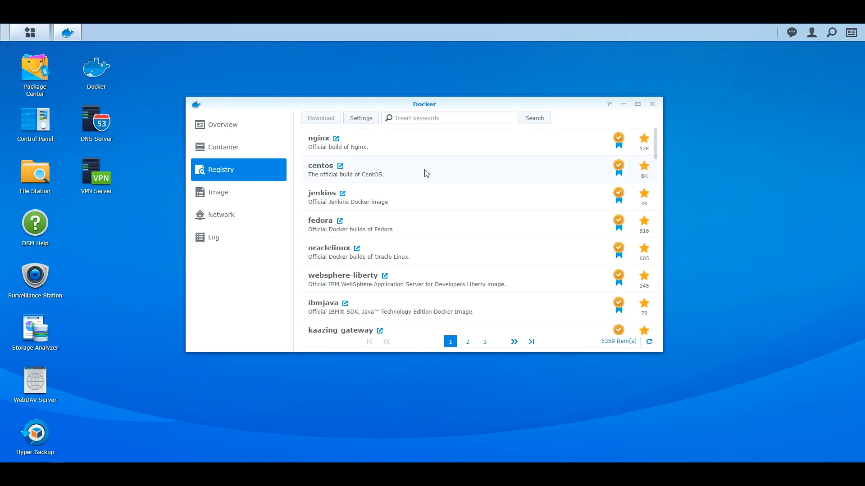
click(447, 118)
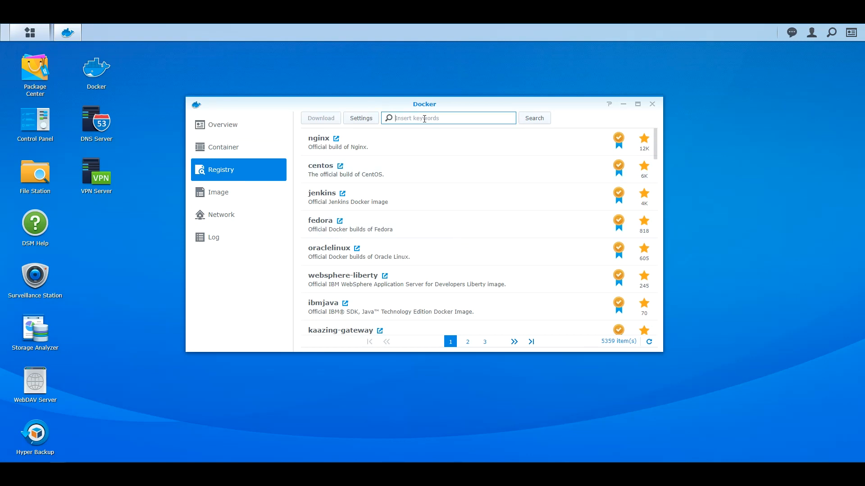
text(h)
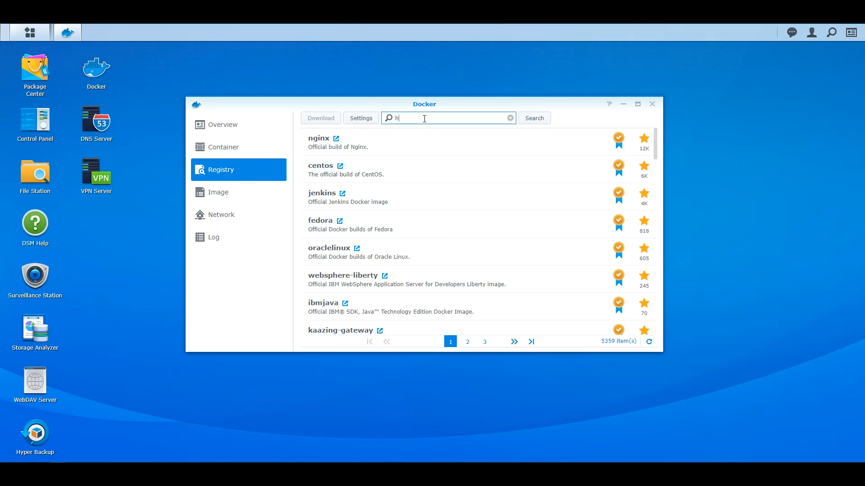
text(ome)
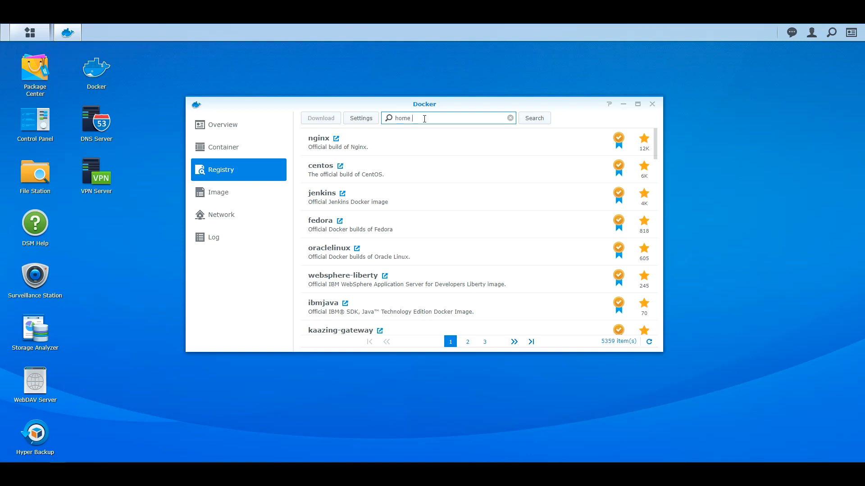
text(assistant)
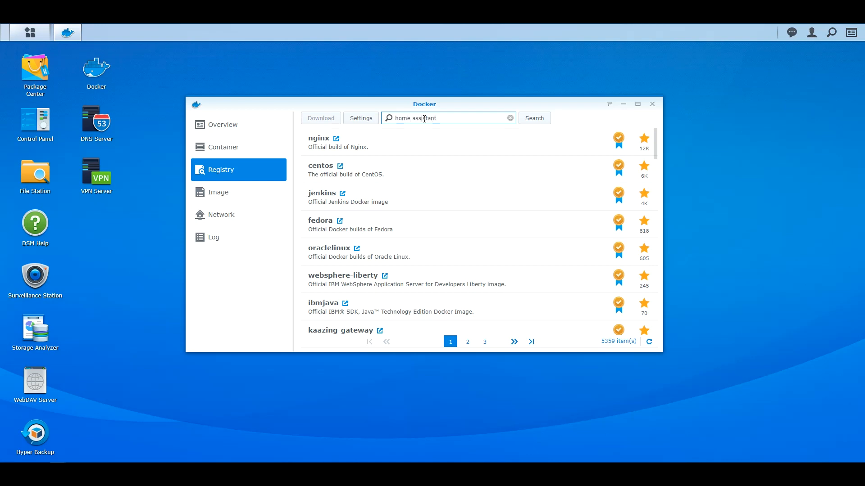
click(534, 118)
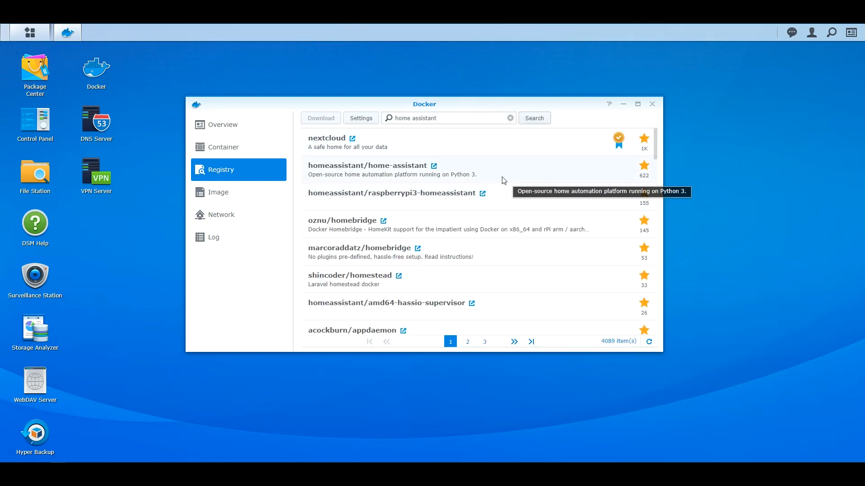
mouse_move(338, 172)
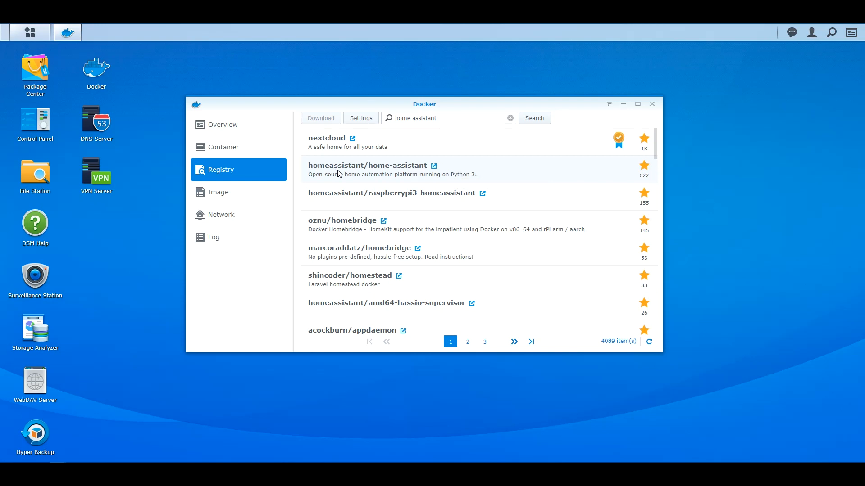
mouse_move(427, 159)
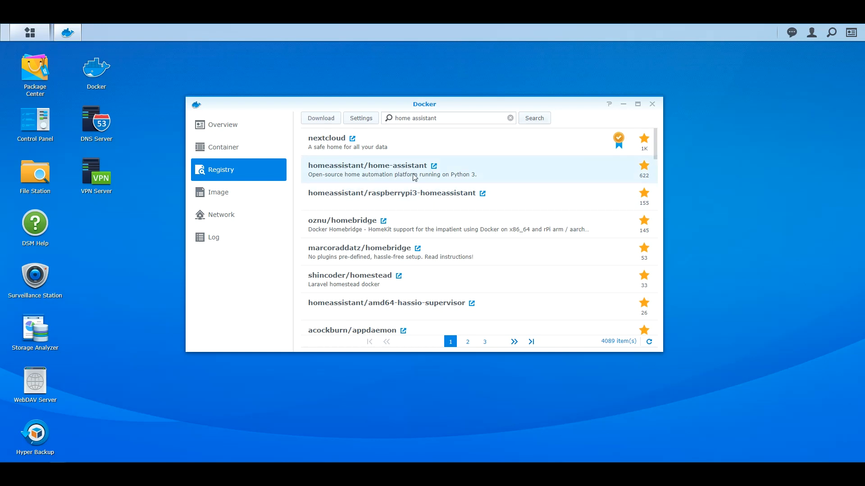
mouse_move(321, 118)
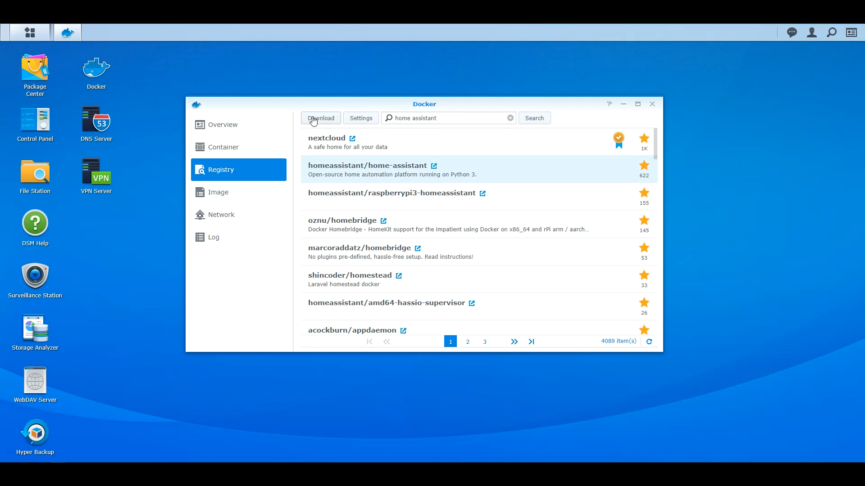
mouse_move(215, 195)
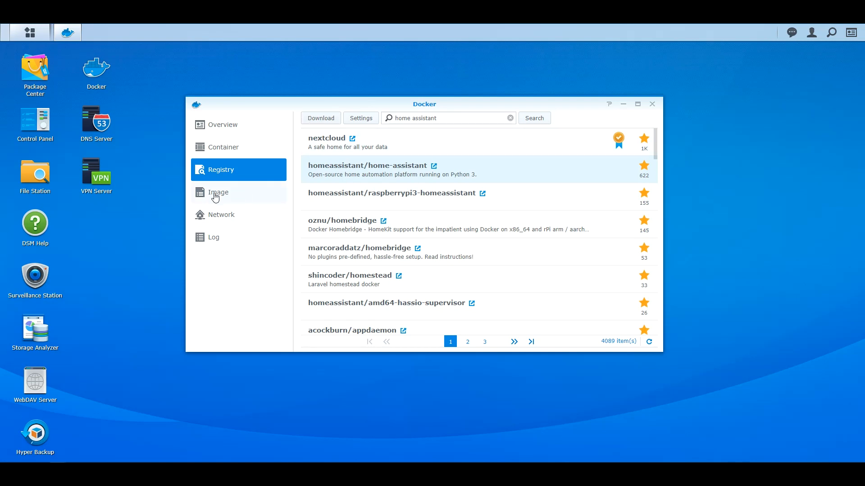
Step: View the local images, including homeassistant/home-assistant:latest at 1 GB
click(218, 193)
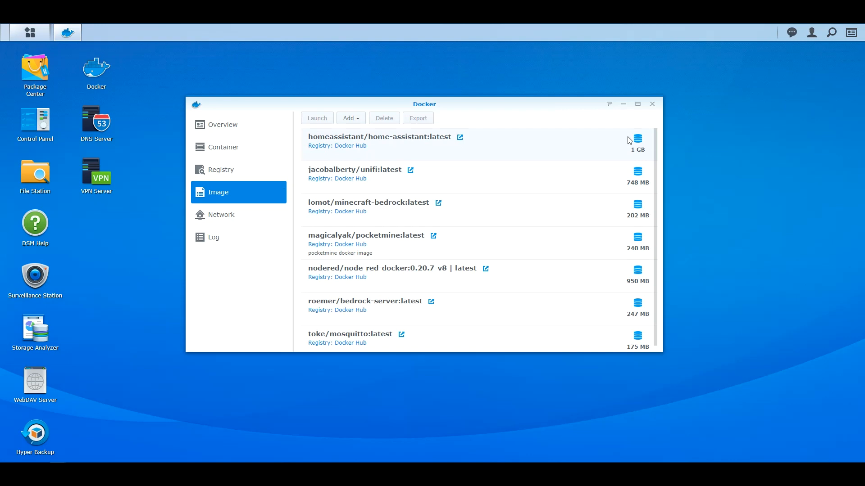
mouse_move(633, 146)
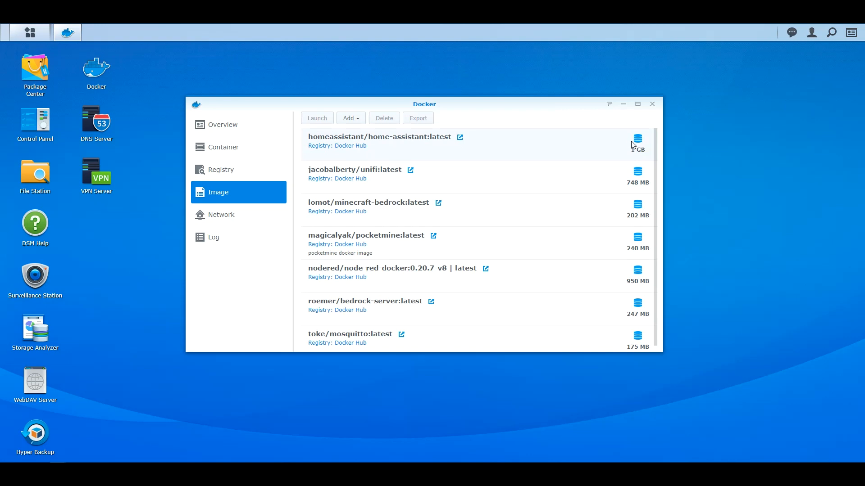
mouse_move(640, 150)
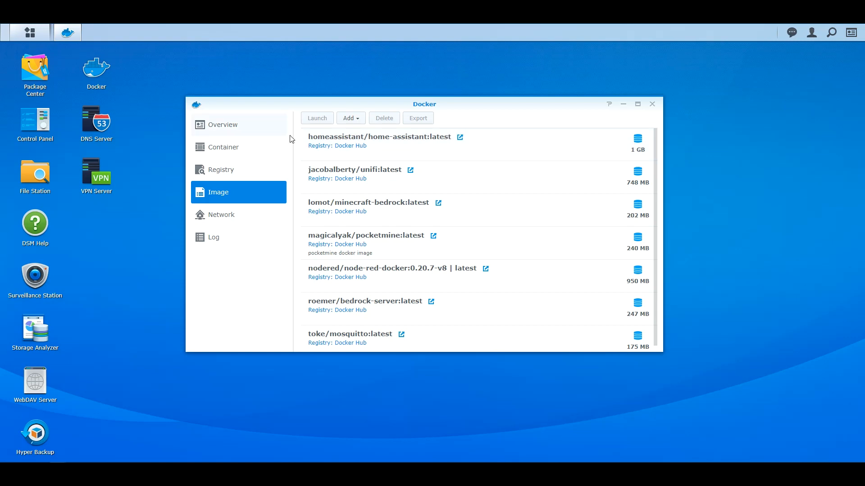
mouse_move(312, 145)
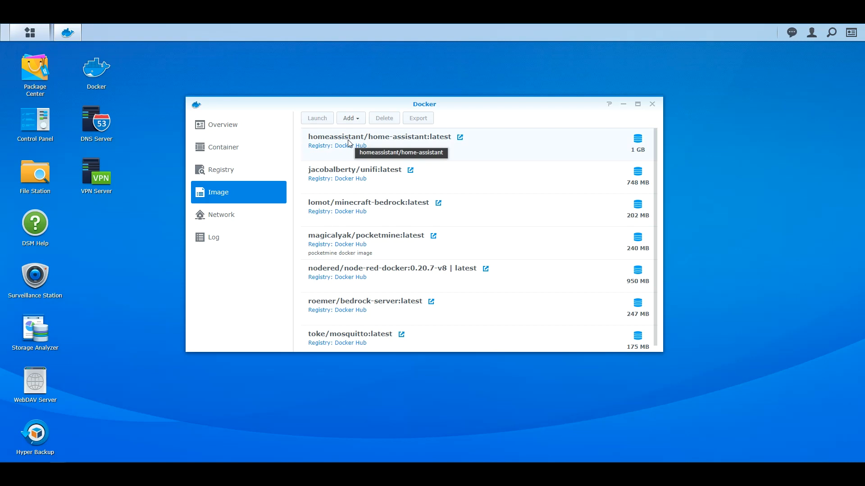
mouse_move(334, 147)
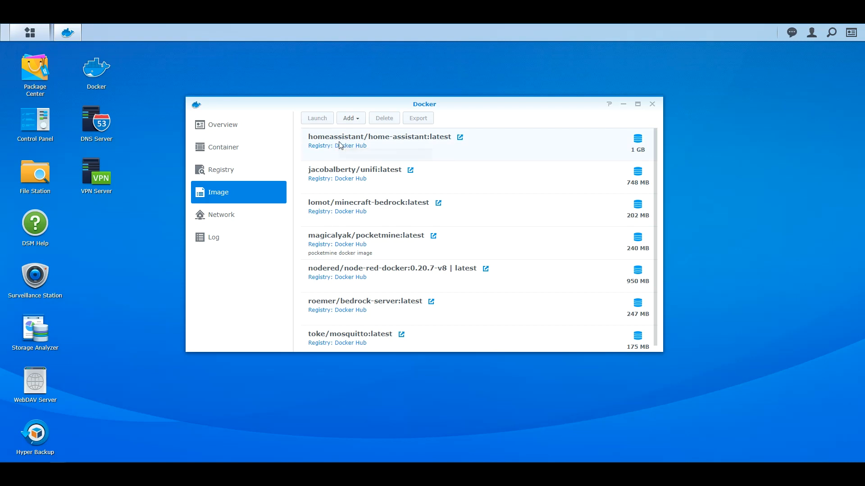
mouse_move(645, 146)
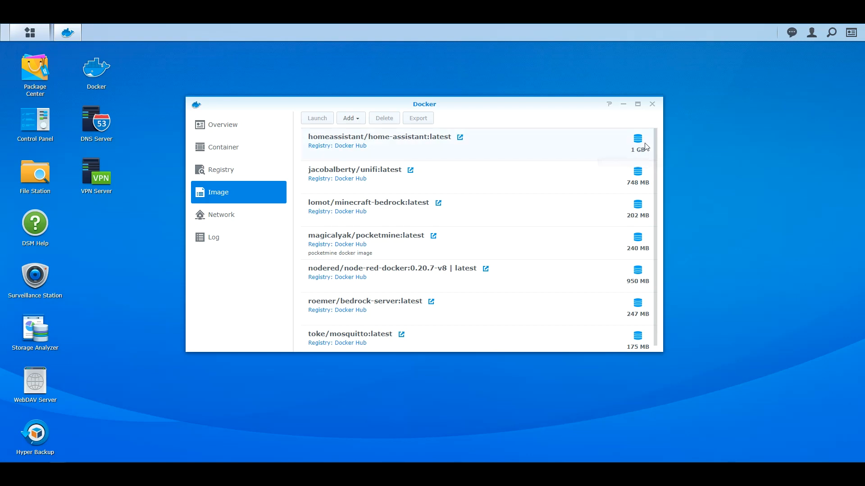
mouse_move(641, 135)
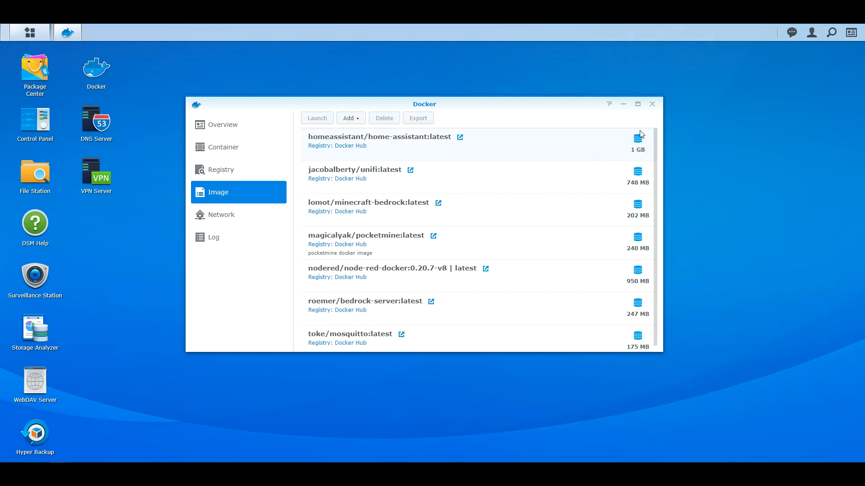
mouse_move(647, 142)
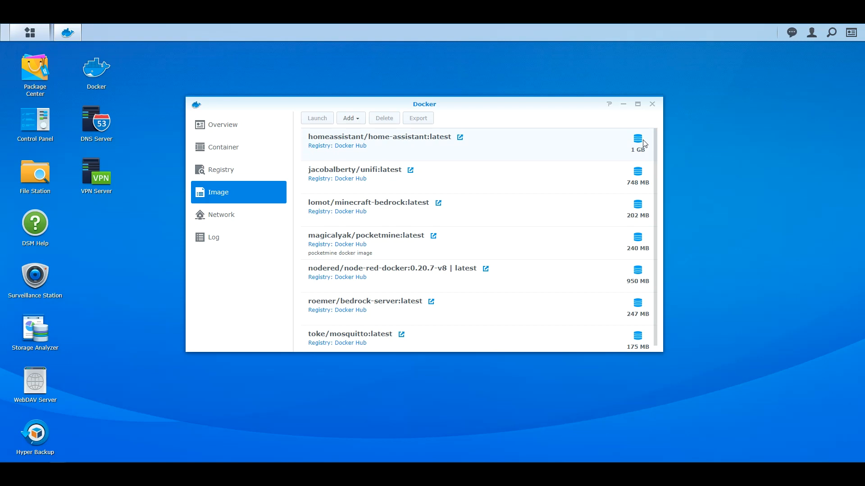
mouse_move(624, 136)
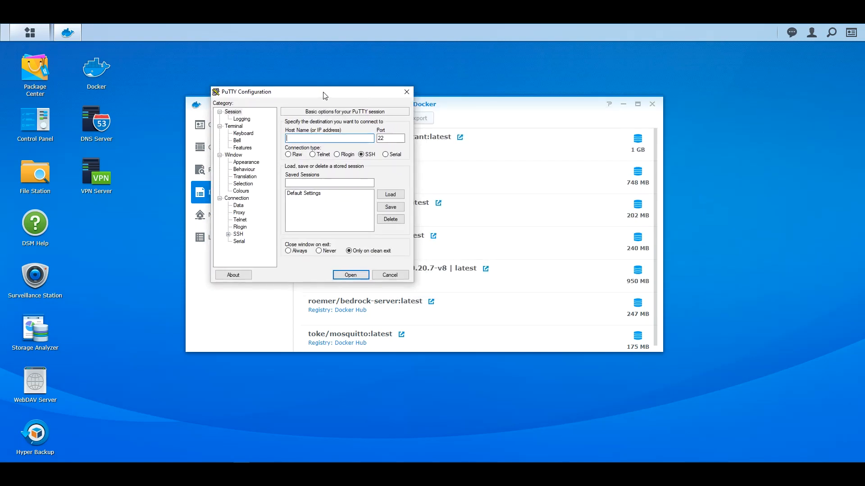
mouse_move(325, 90)
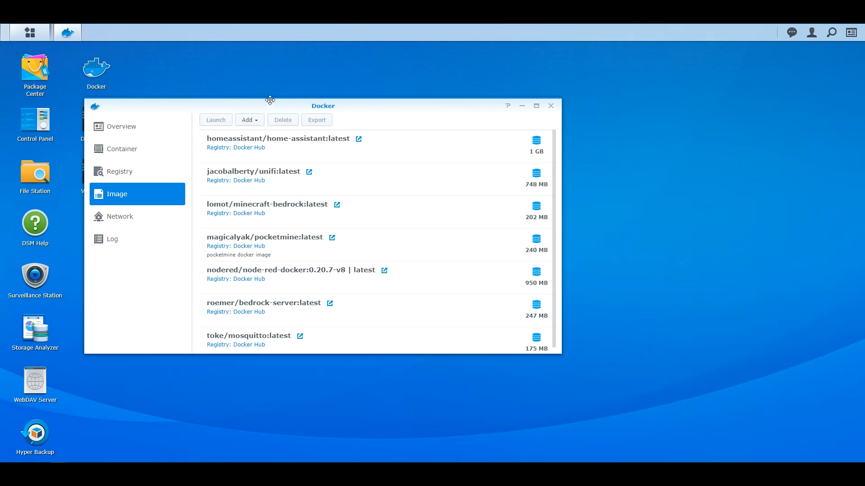
mouse_move(252, 145)
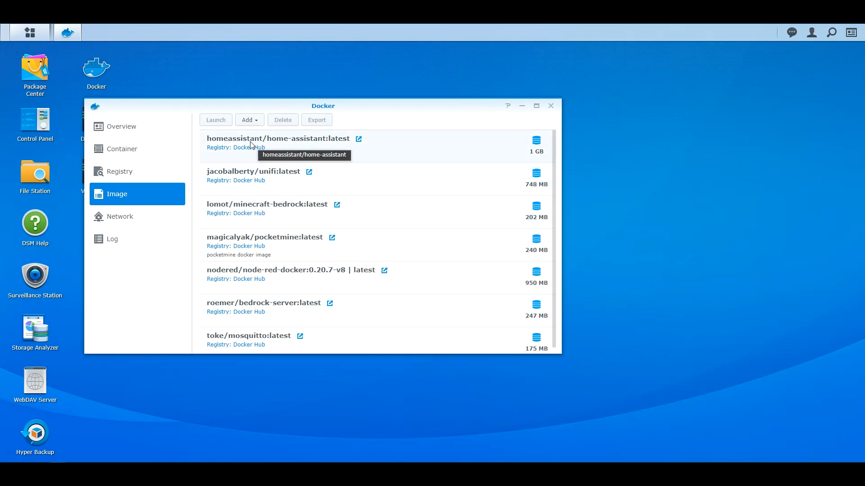
Step: Launch a new container from the homeassistant/home-assistant:latest image
click(279, 144)
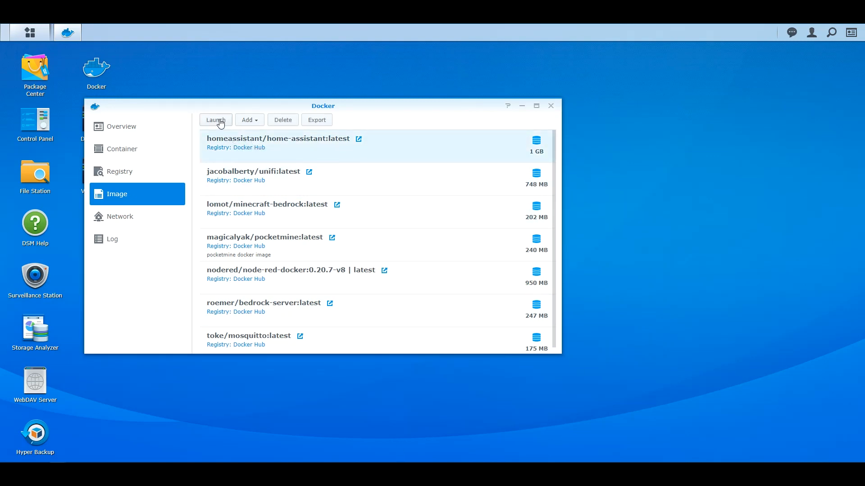
click(216, 120)
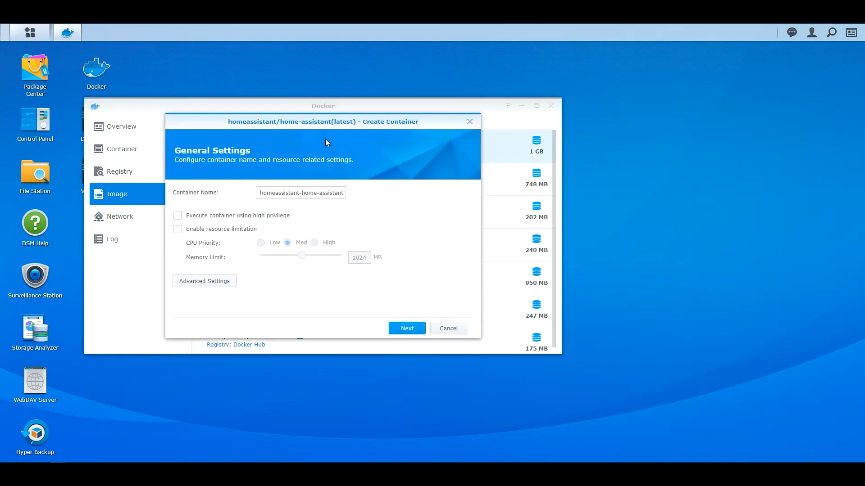
mouse_move(226, 332)
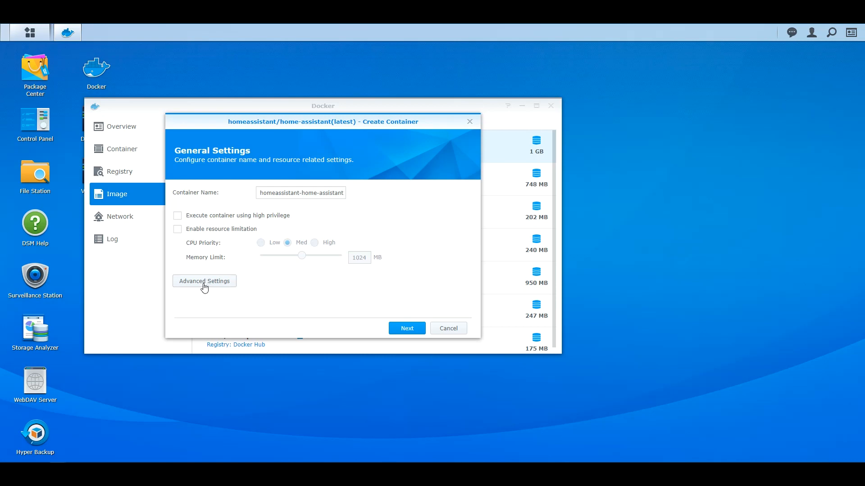
mouse_move(205, 284)
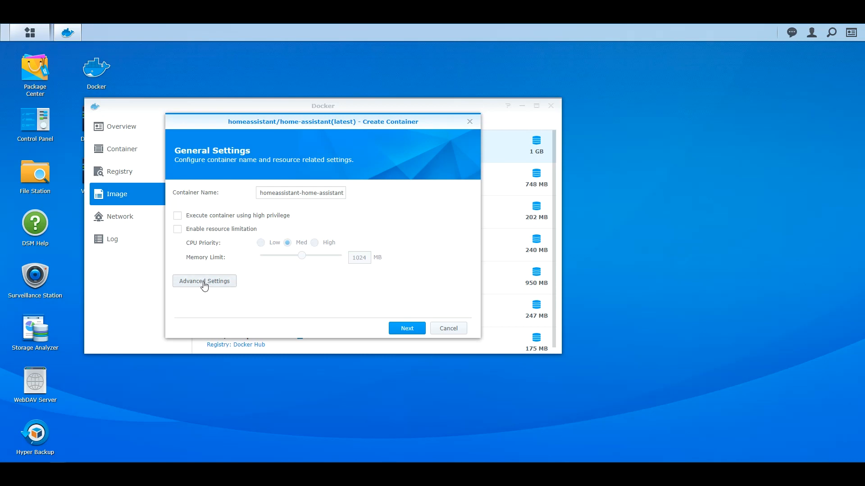
Step: Enable auto-restart in the container's Advanced Settings and view its empty Volume settings
click(204, 281)
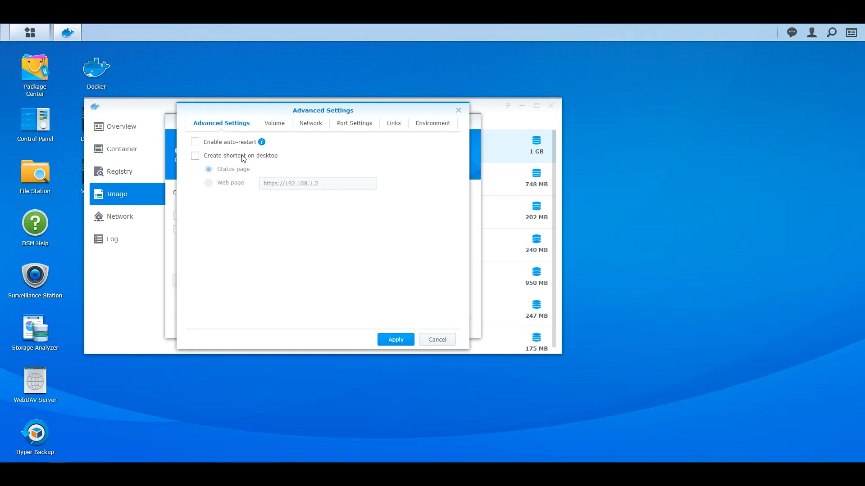
mouse_move(246, 156)
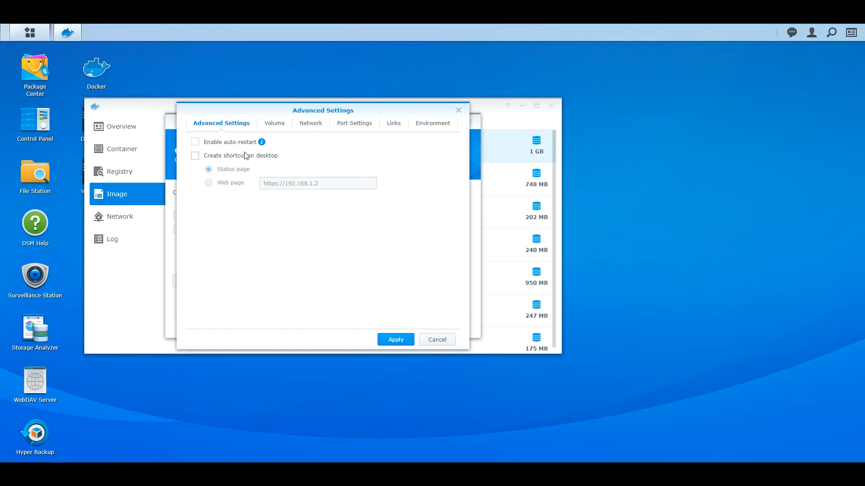
click(195, 142)
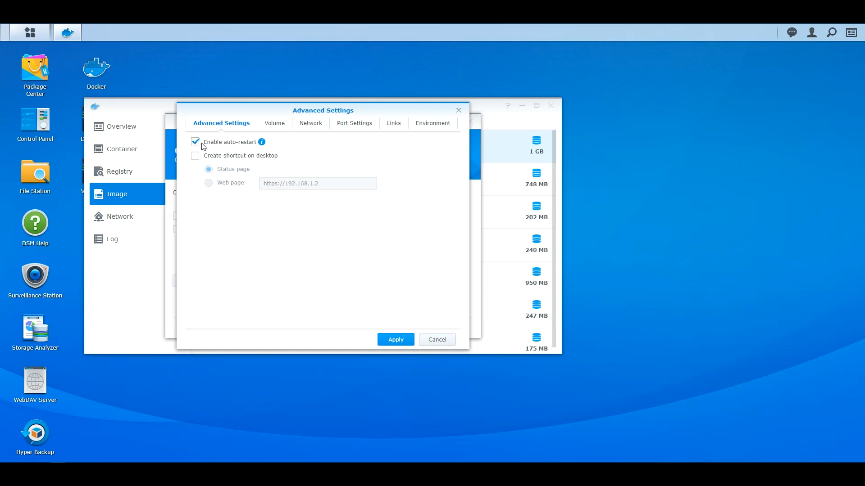
mouse_move(272, 139)
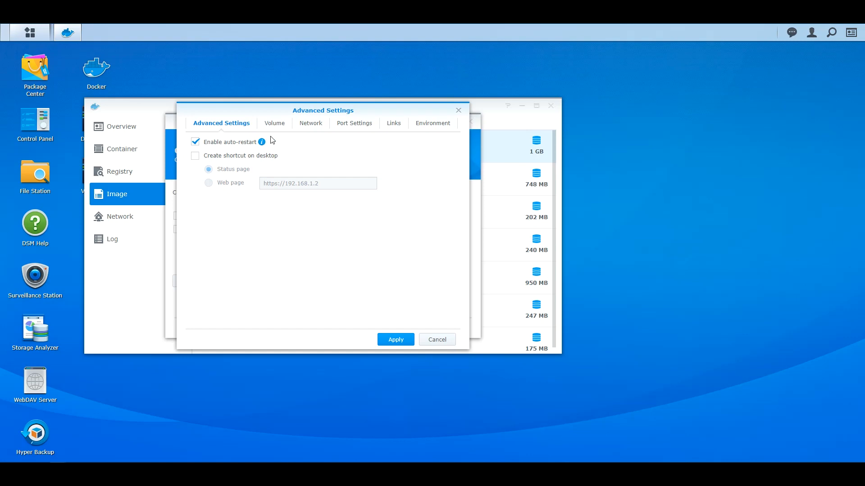
mouse_move(282, 128)
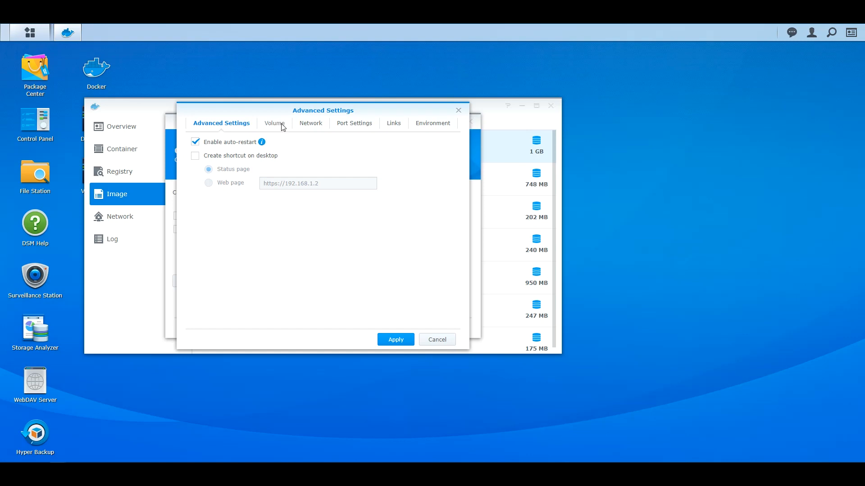
click(274, 123)
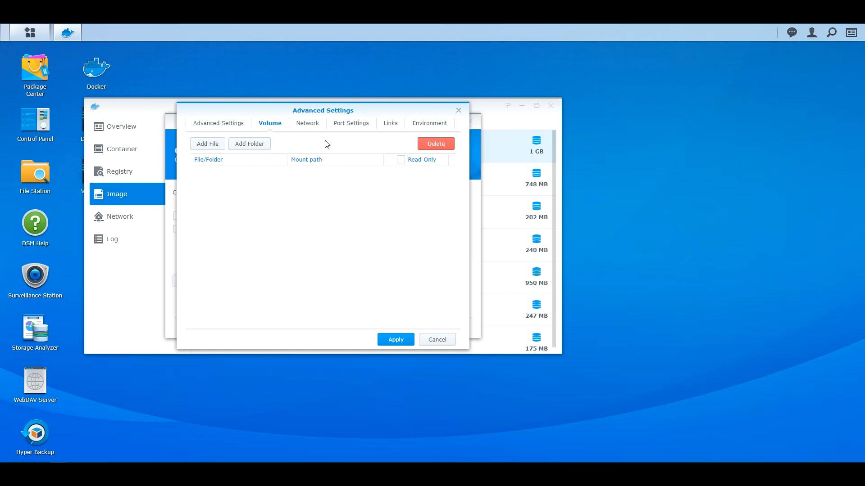
mouse_move(314, 84)
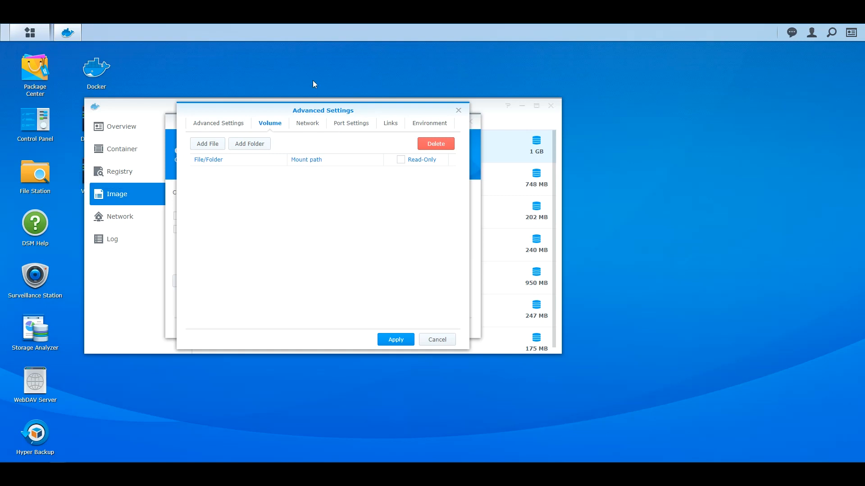
mouse_move(361, 229)
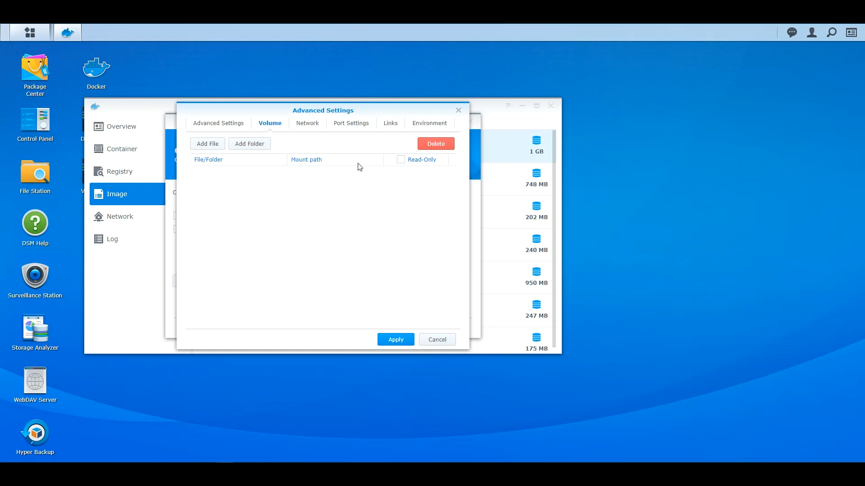
mouse_move(372, 179)
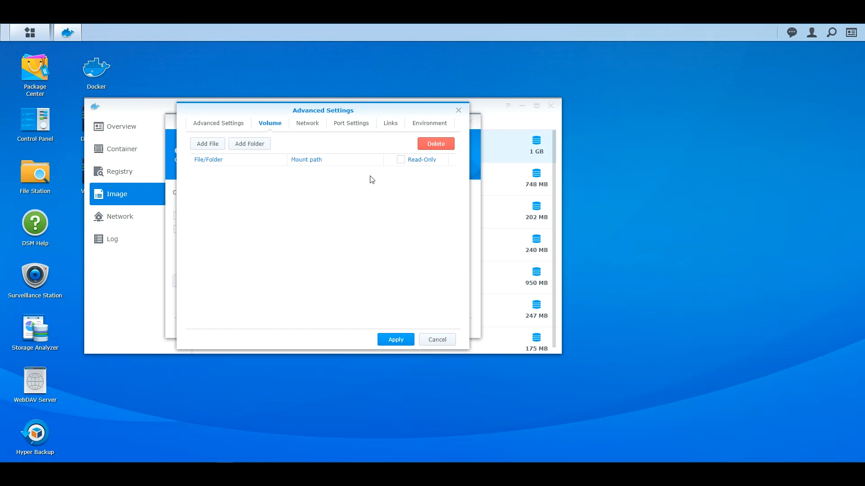
mouse_move(42, 173)
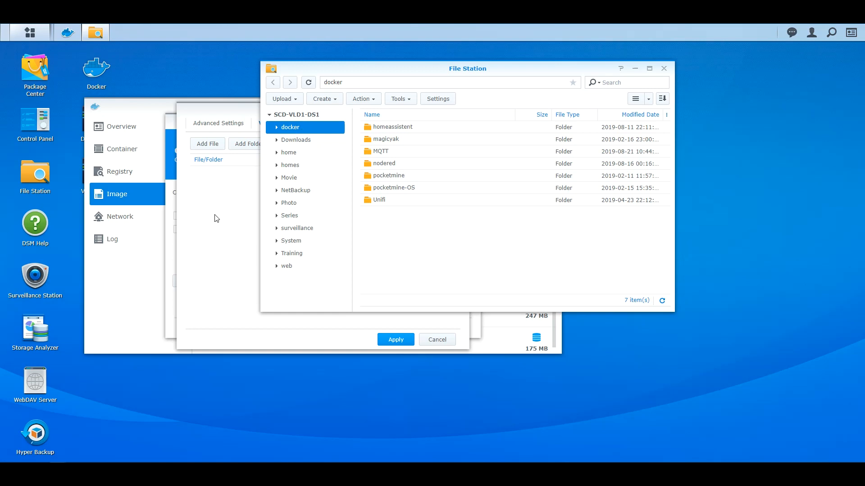
mouse_move(207, 209)
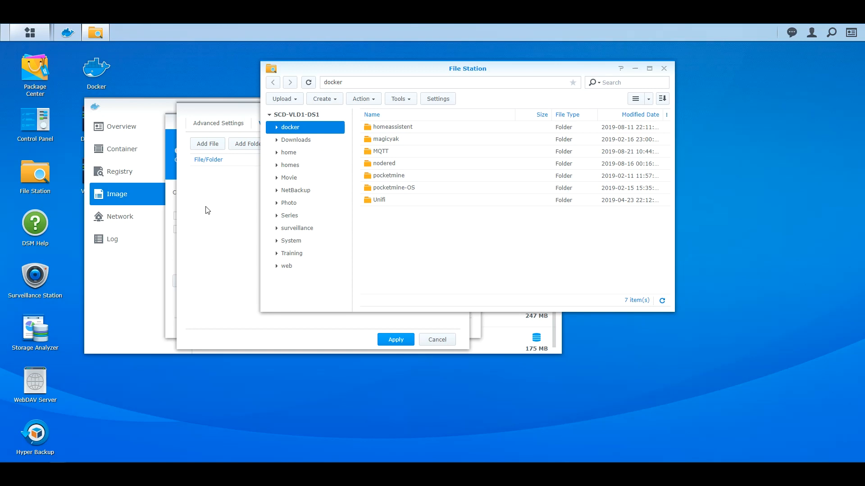
mouse_move(389, 133)
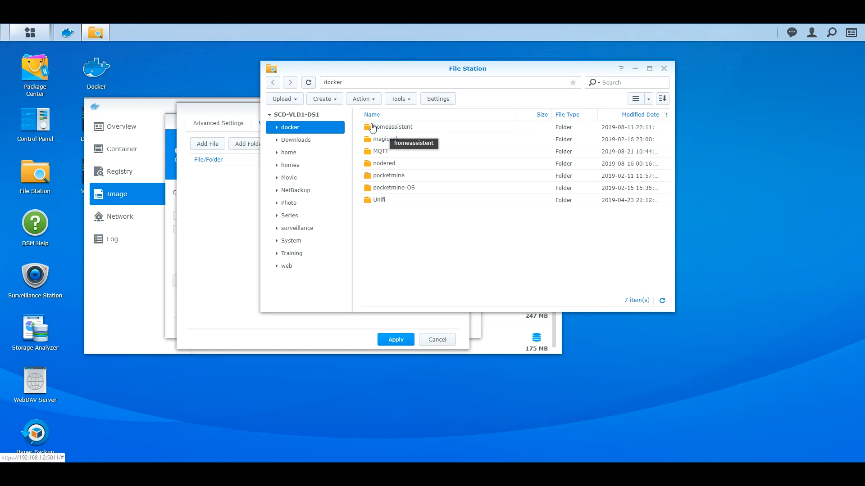
mouse_move(304, 131)
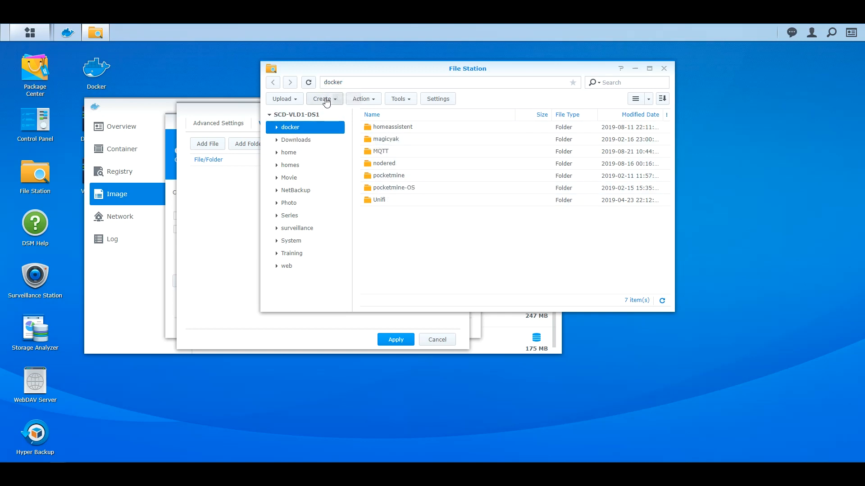
Step: Create a 'homeassistant' folder in docker with a 'config' subfolder inside
click(323, 99)
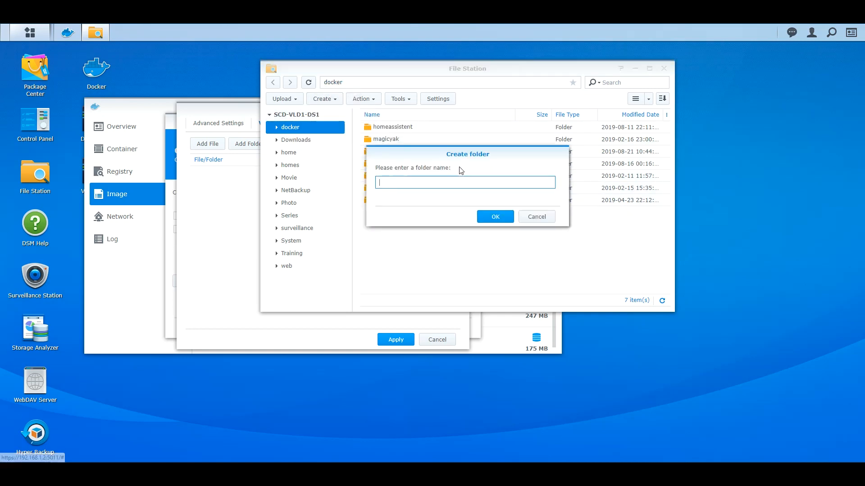
text(h)
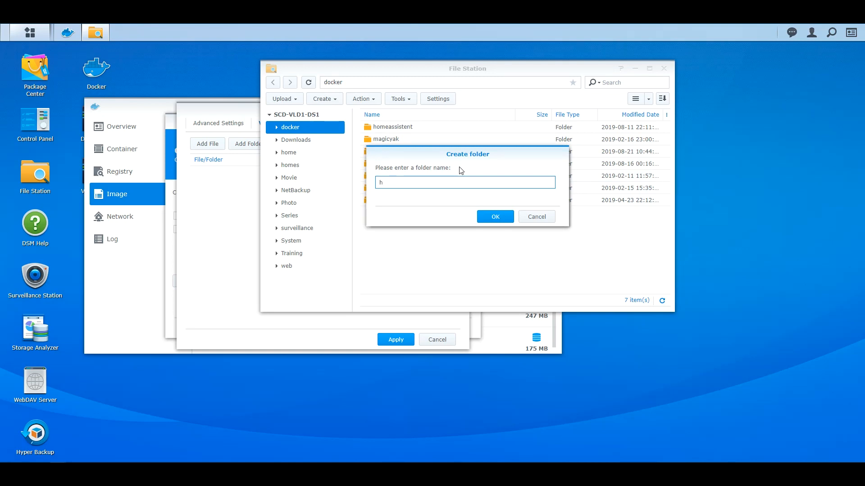
text(omeassistant)
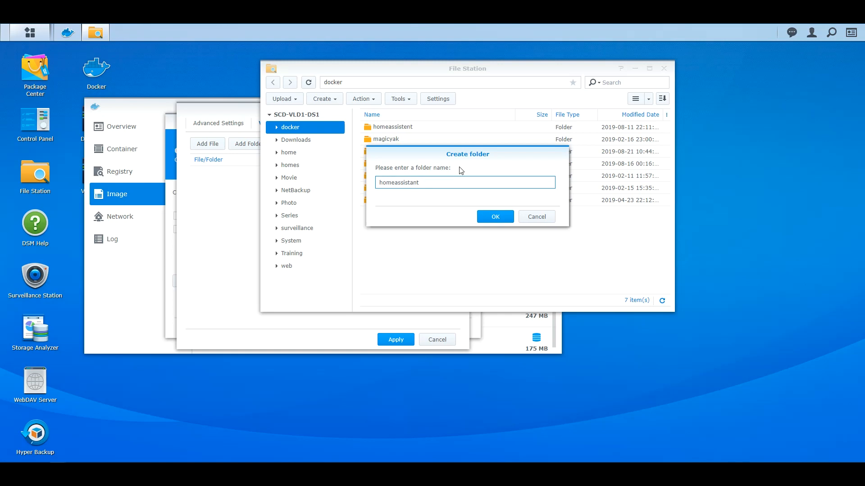
click(494, 217)
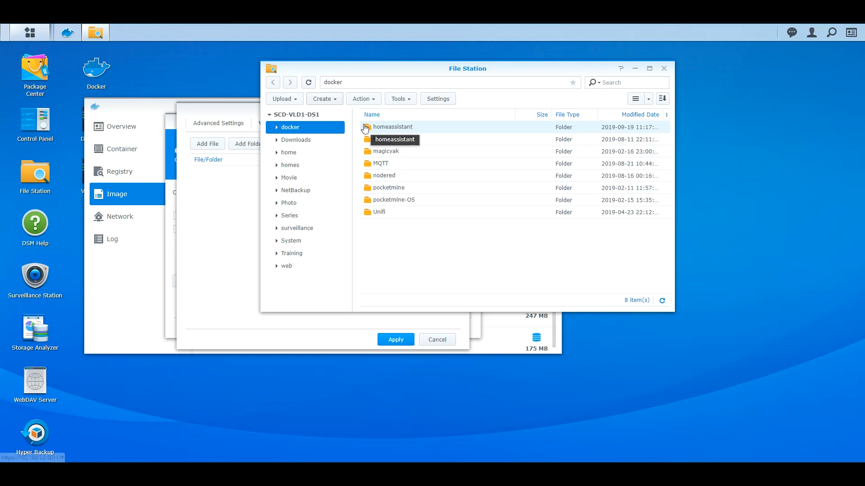
double_click(393, 127)
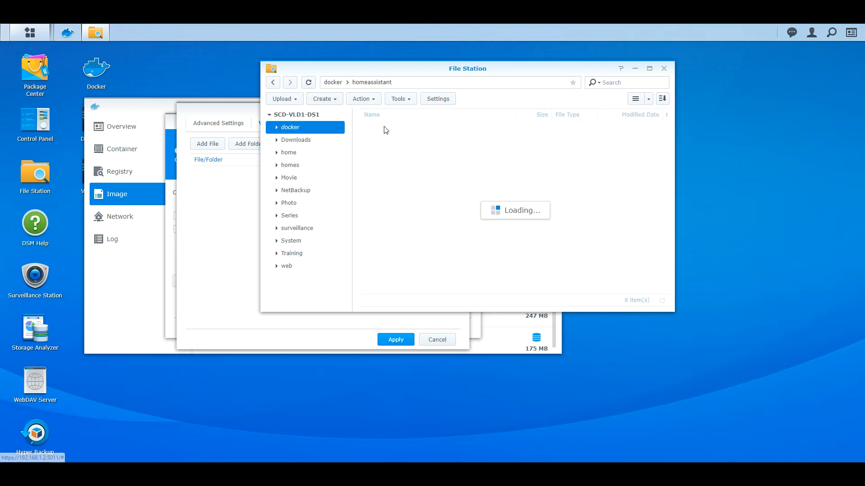
click(324, 99)
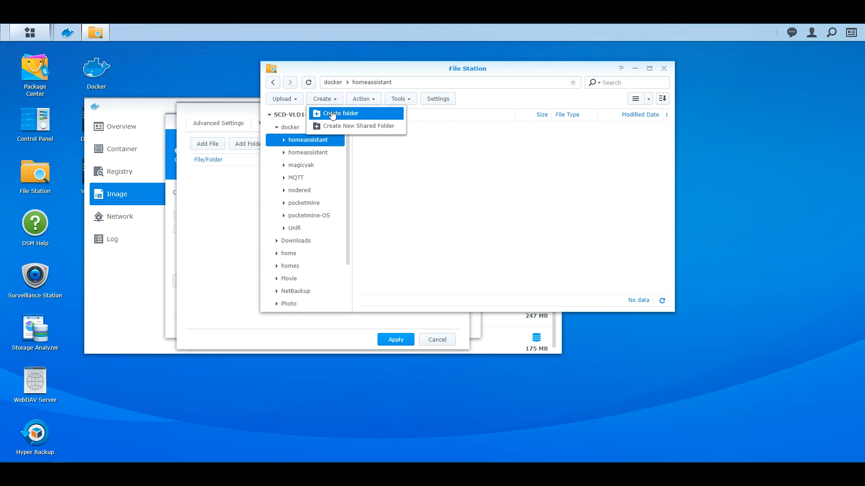
click(340, 113)
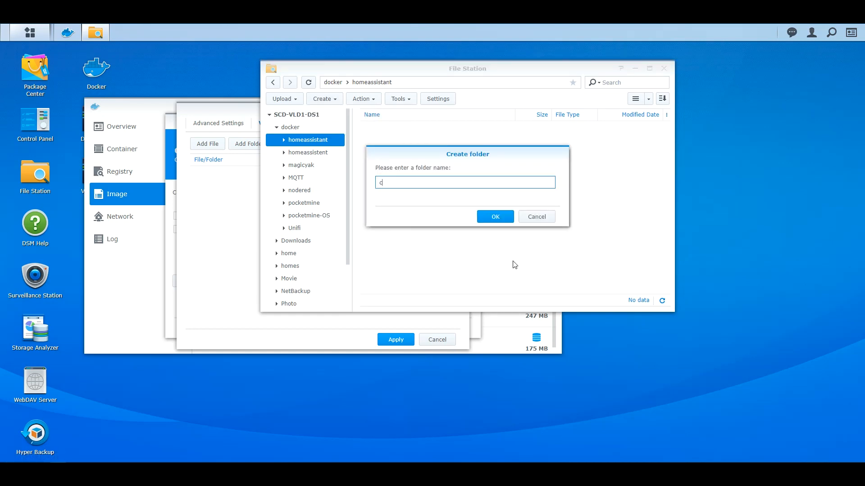
click(495, 217)
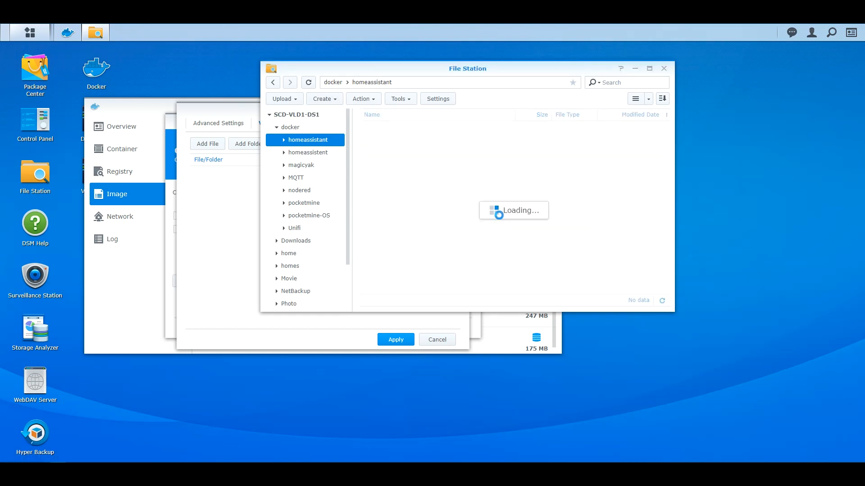
Step: Inspect the older homeassistent config folder for comparison, then return to the new folder
click(308, 139)
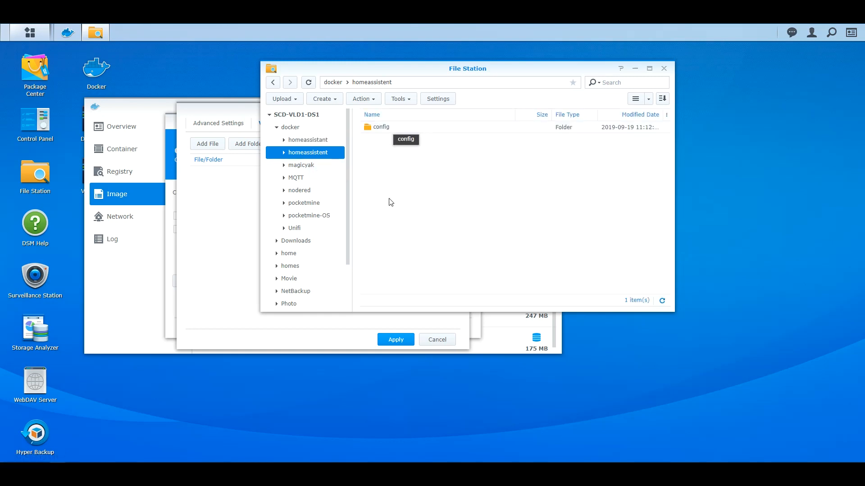
double_click(381, 126)
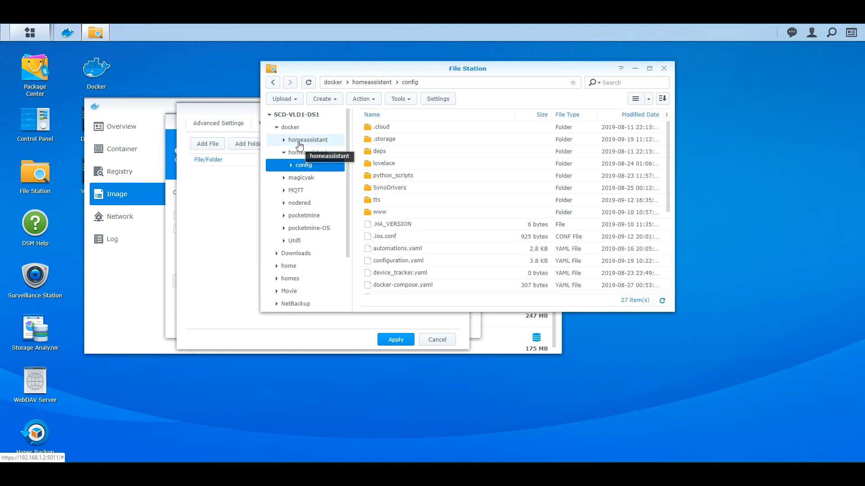
click(308, 140)
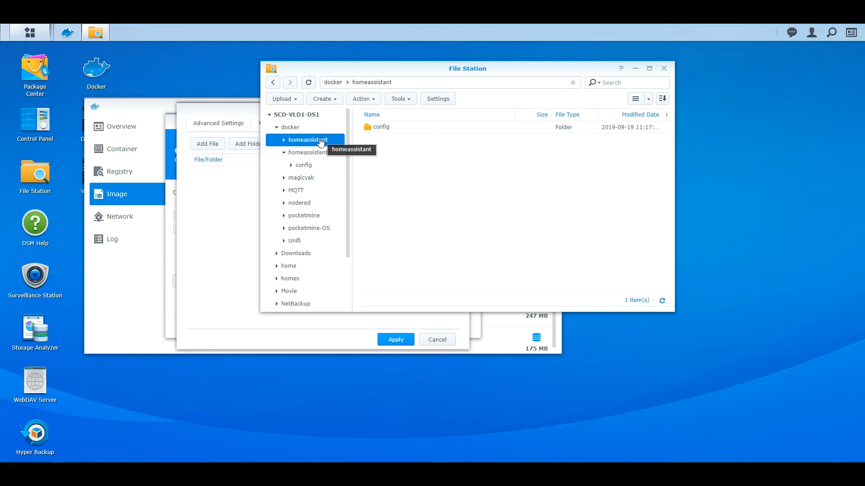
mouse_move(389, 129)
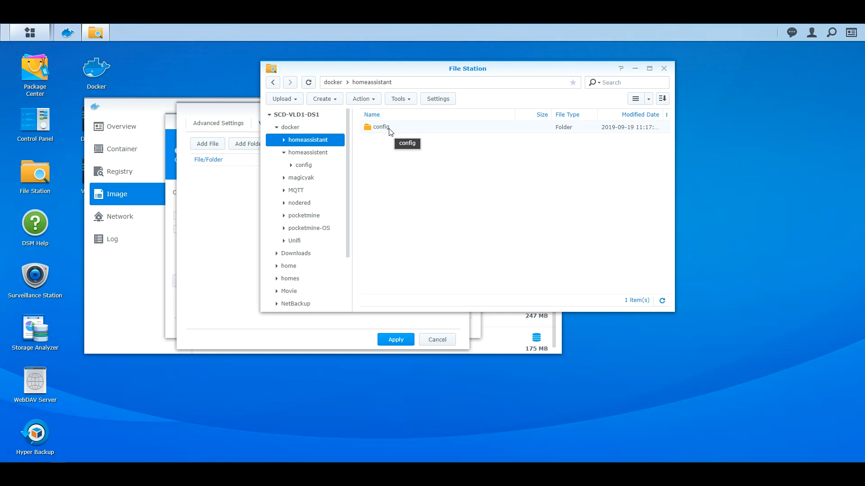
mouse_move(546, 168)
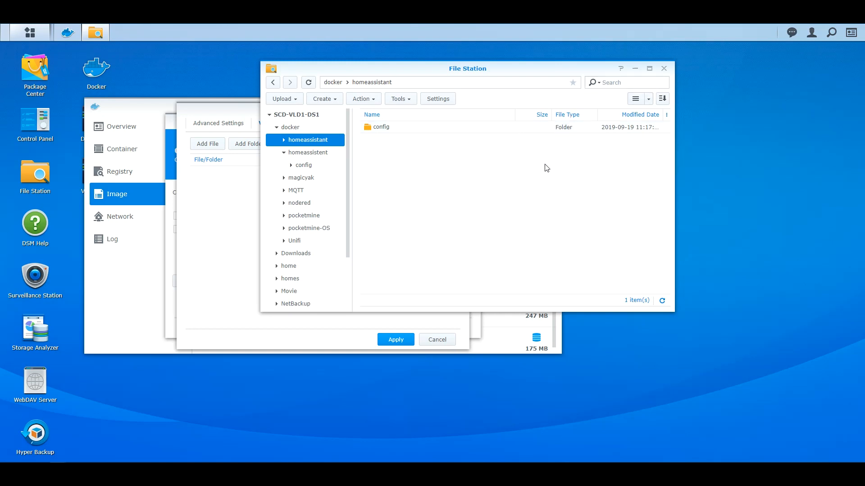
mouse_move(308, 78)
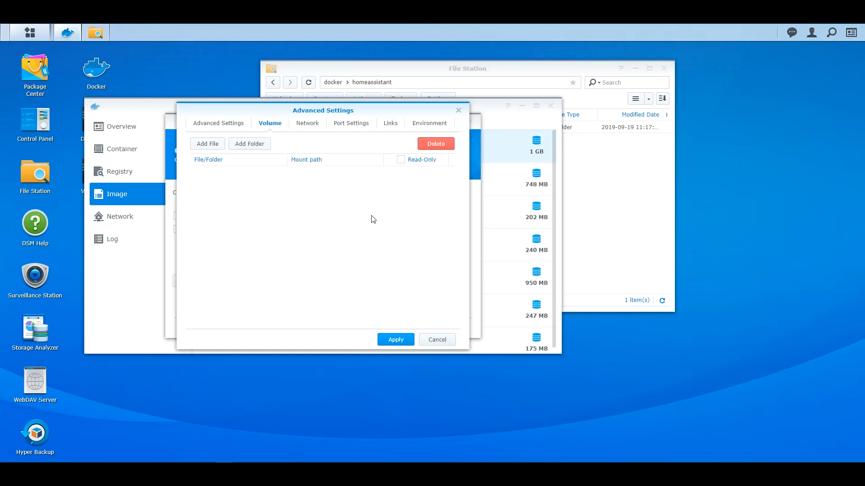
mouse_move(280, 209)
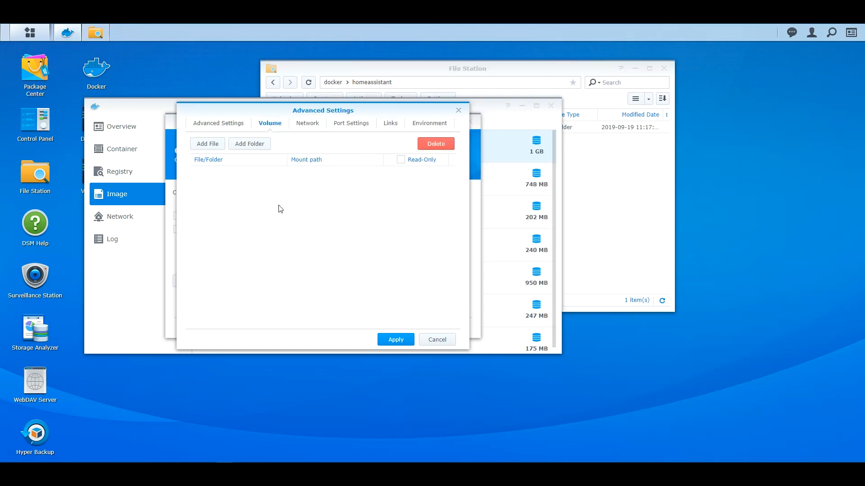
mouse_move(269, 200)
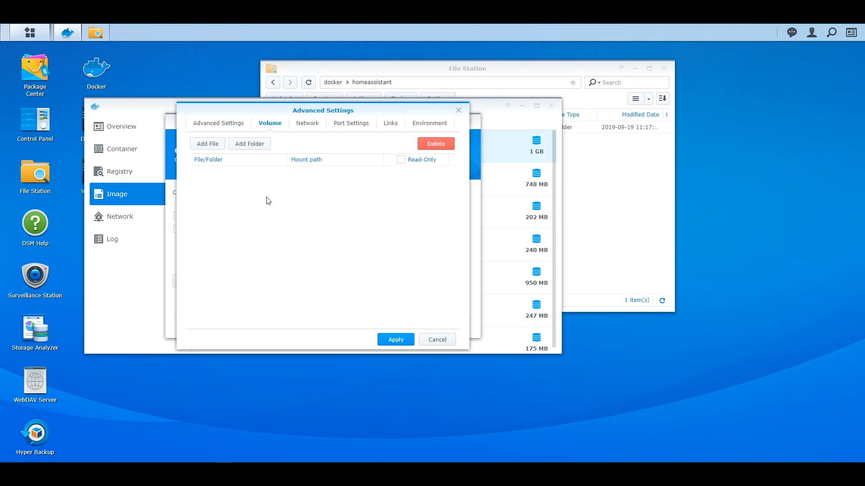
mouse_move(243, 161)
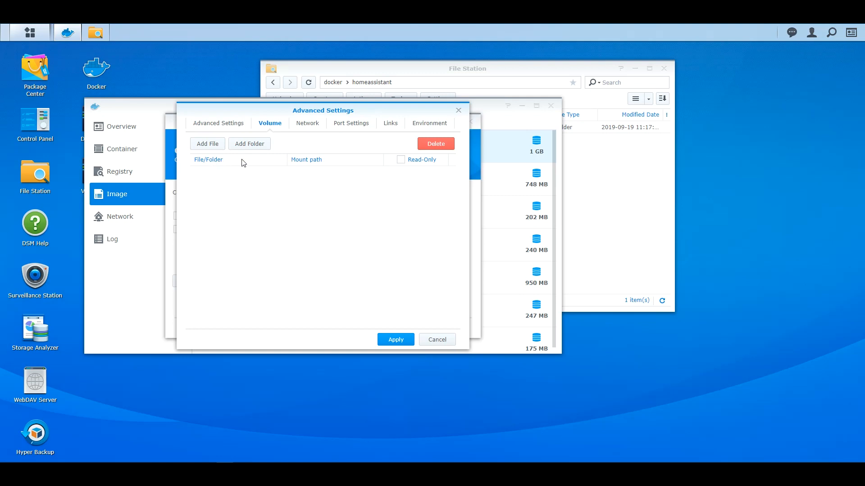
Step: Mount the host folder docker/homeassistant/config at container path /config
click(249, 144)
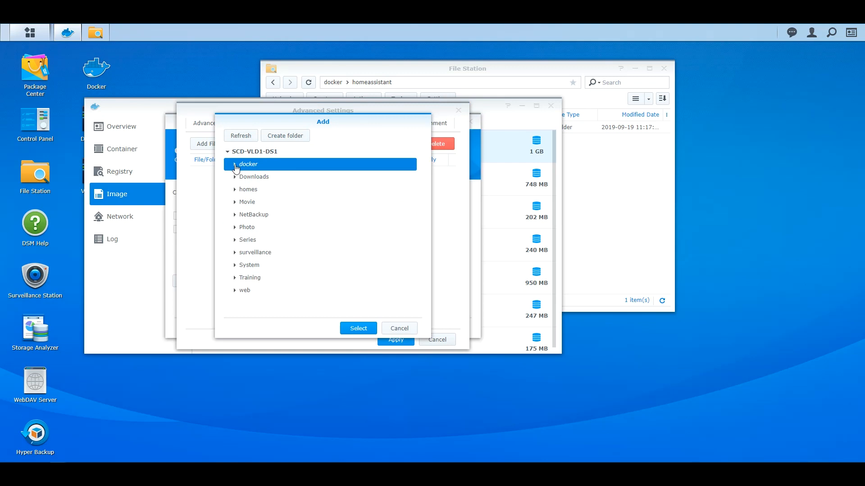
click(234, 164)
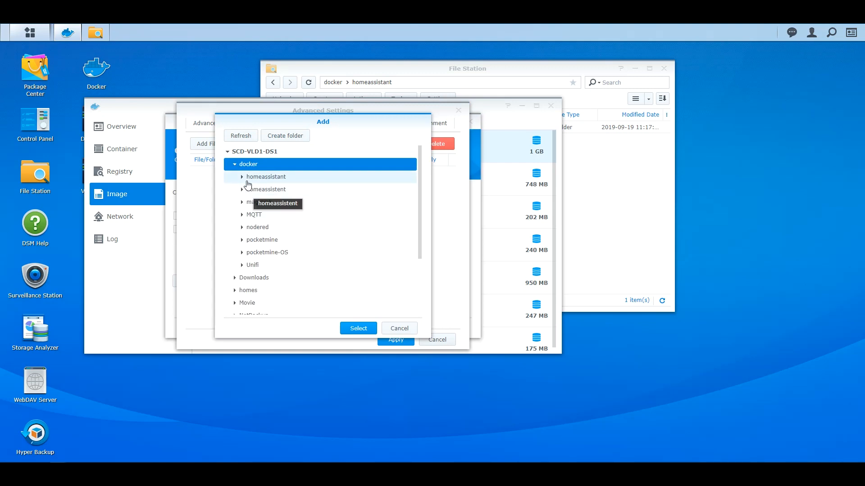
click(242, 176)
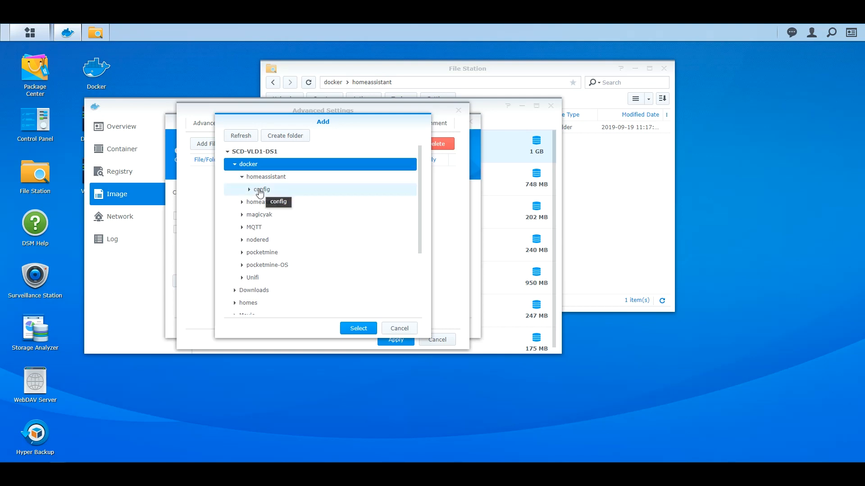
click(358, 328)
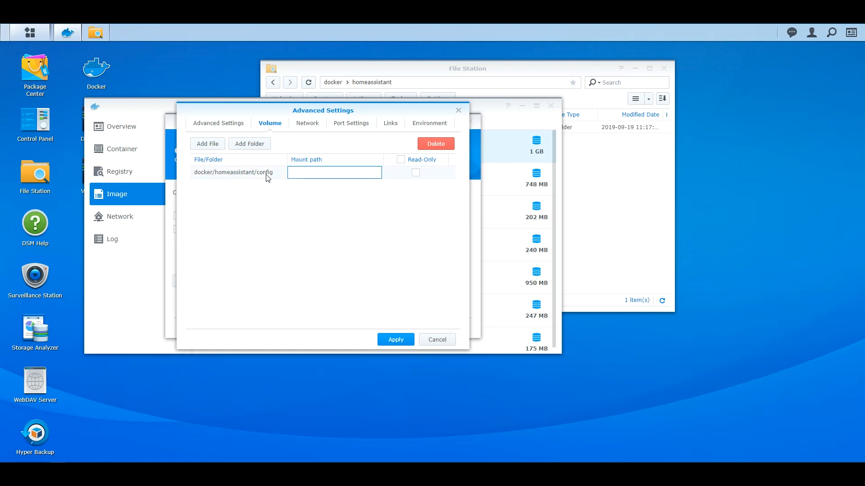
click(334, 172)
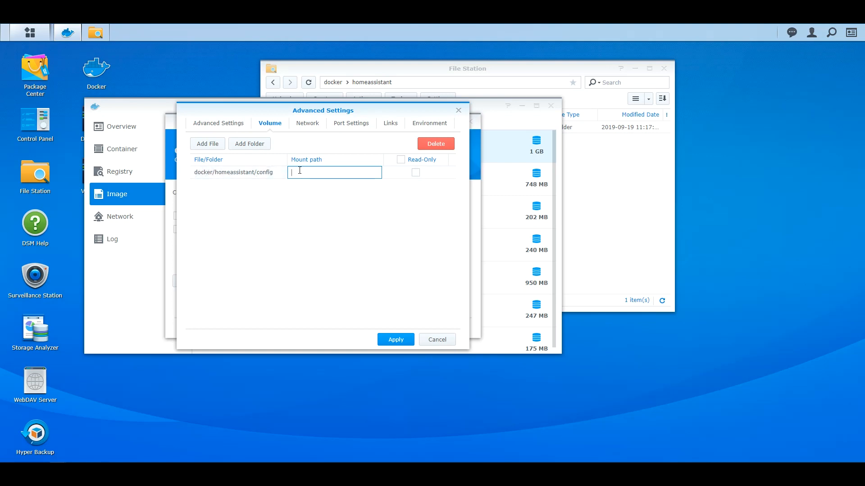
text(/)
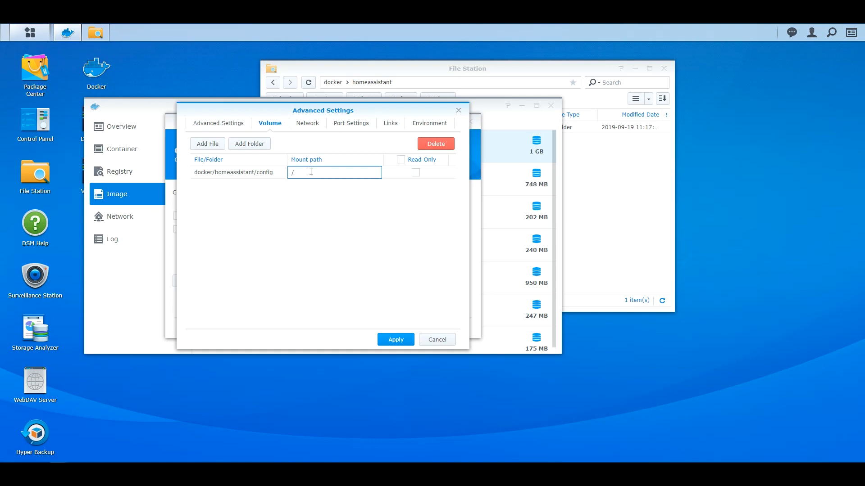
text(config)
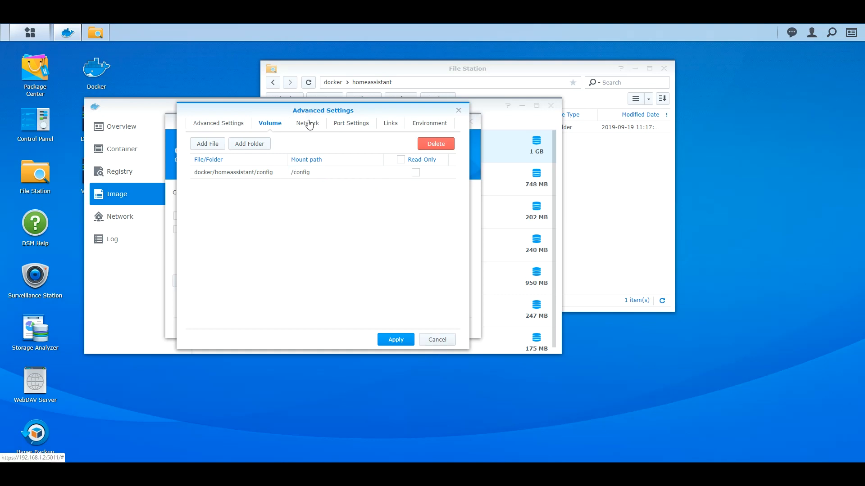
Step: Use the Docker host's network, then review the Port Settings, Links and Environment tabs
click(306, 123)
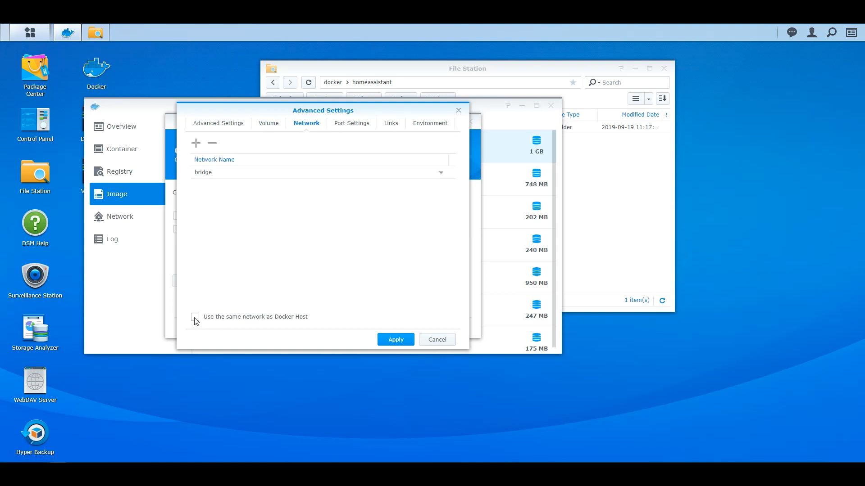
click(195, 317)
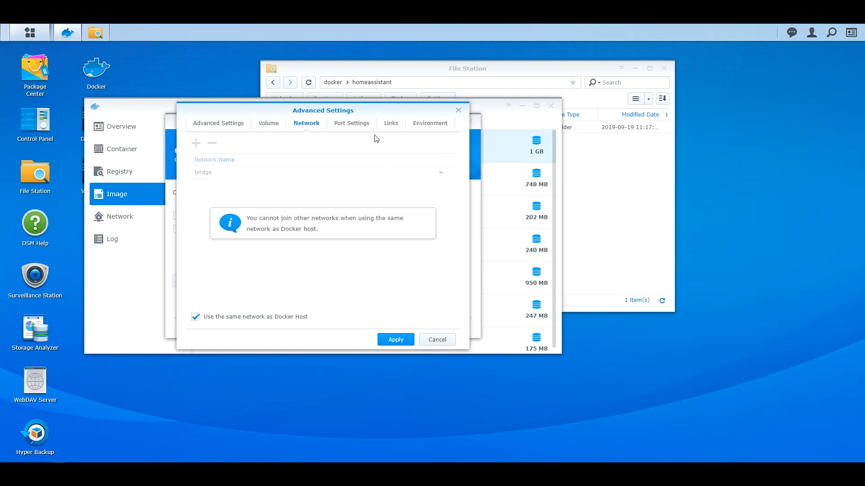
click(351, 123)
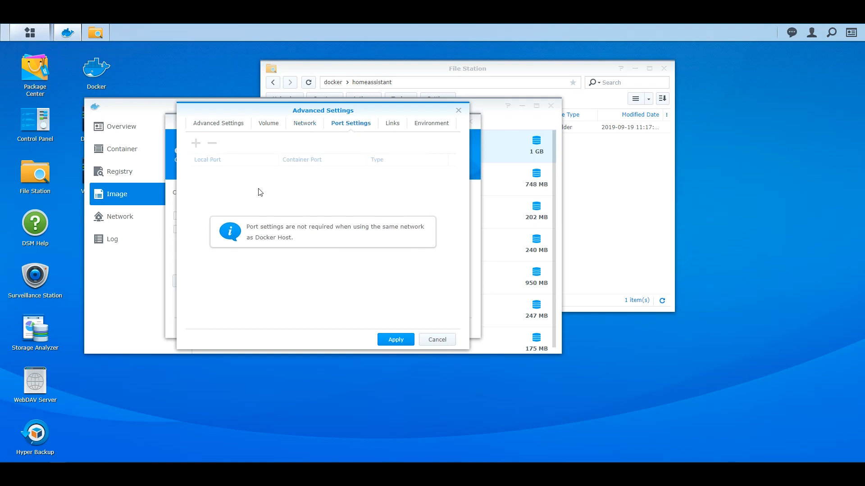
click(391, 123)
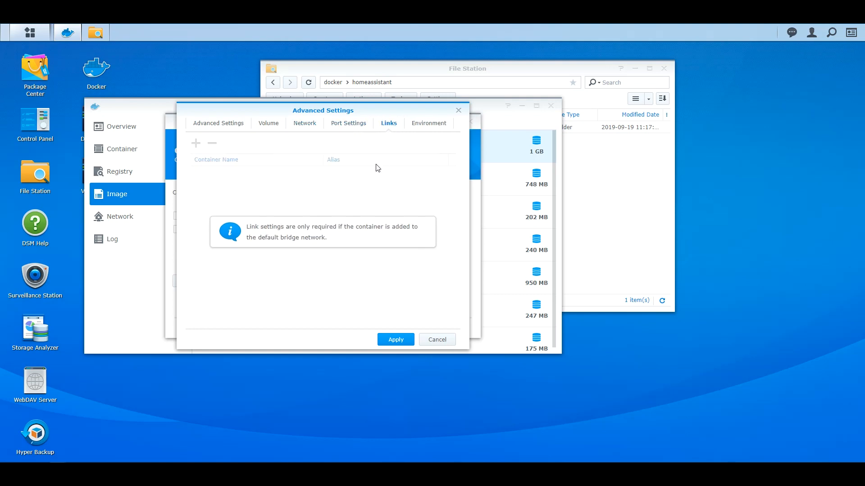
mouse_move(434, 128)
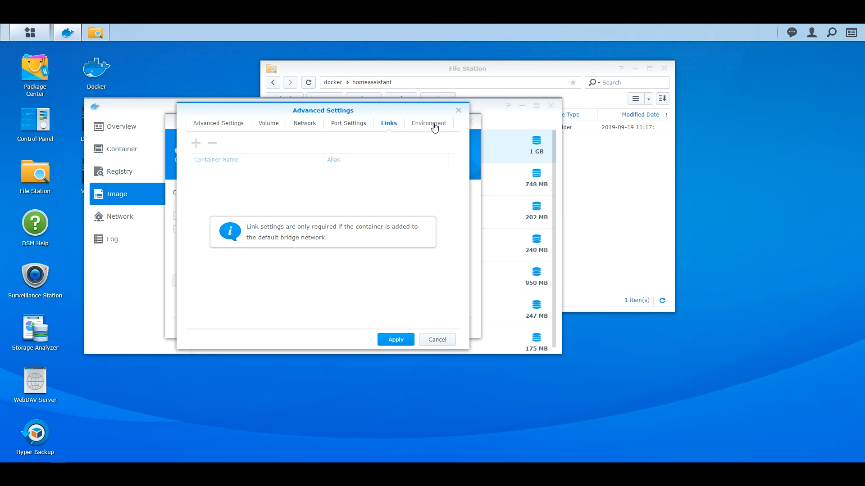
click(429, 123)
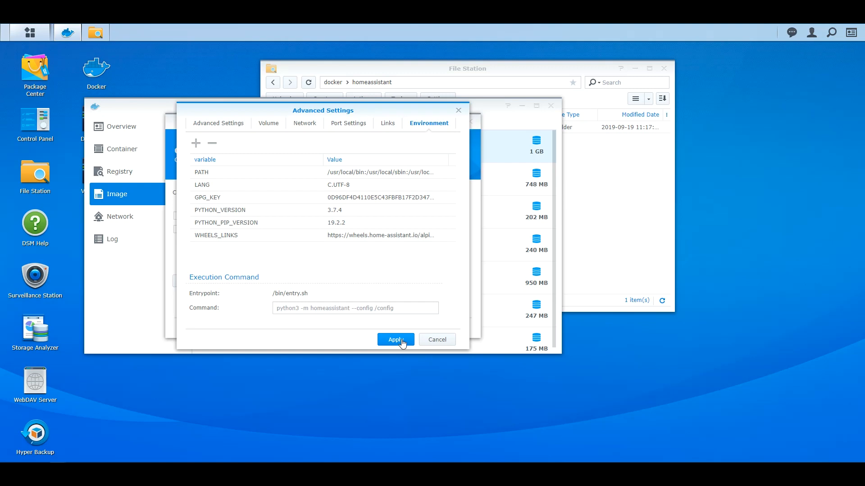
Step: Apply the advanced settings and create the container without running it after the wizard
click(395, 339)
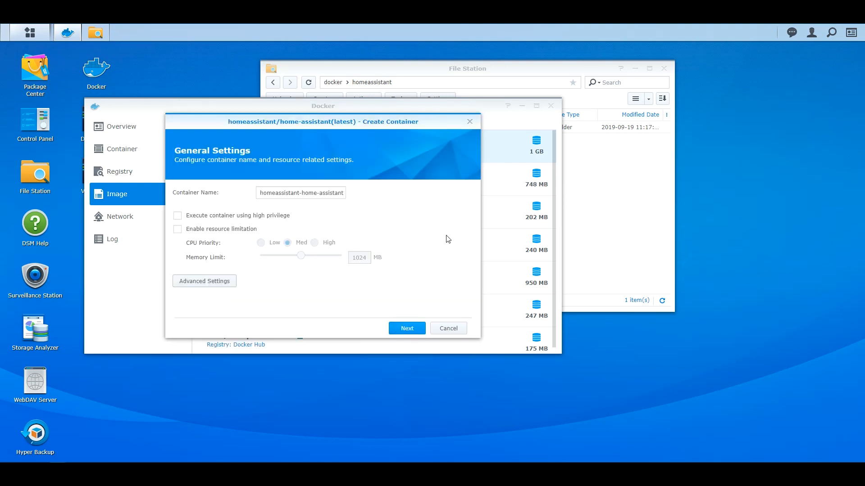
click(407, 328)
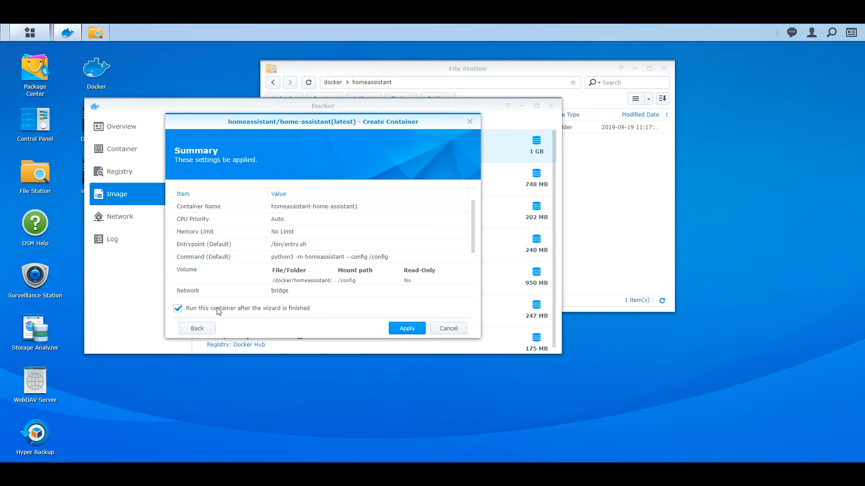
click(407, 328)
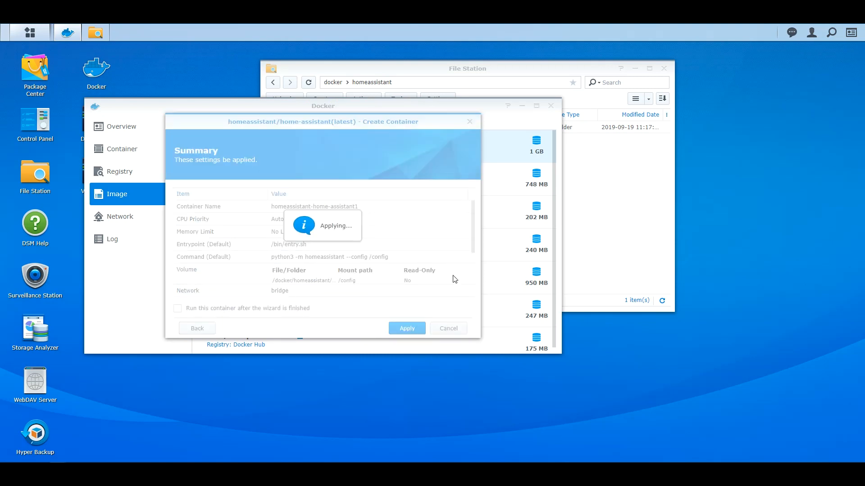
click(407, 328)
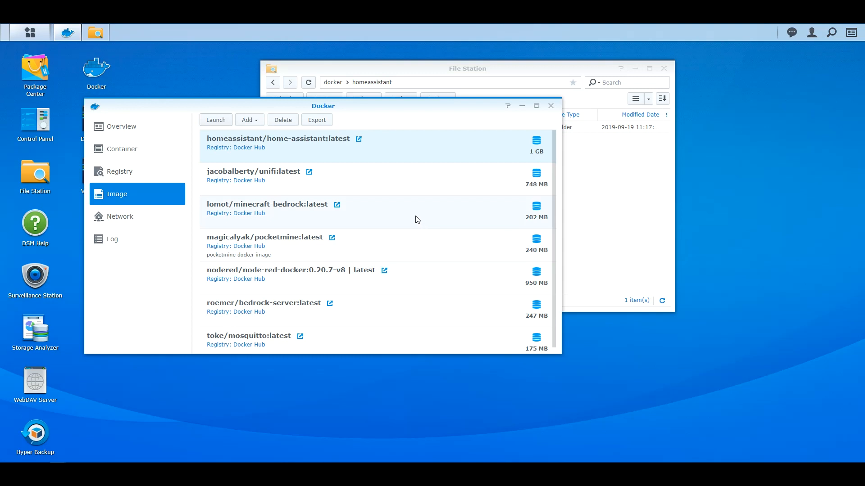
mouse_move(402, 195)
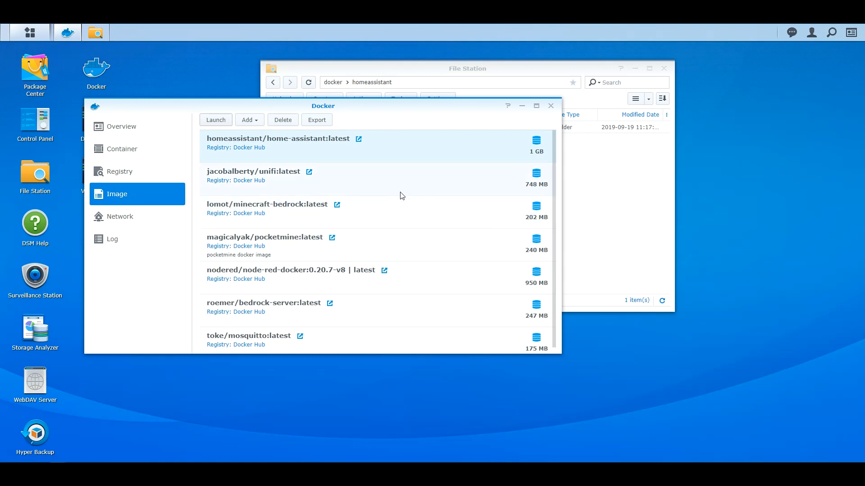
mouse_move(375, 206)
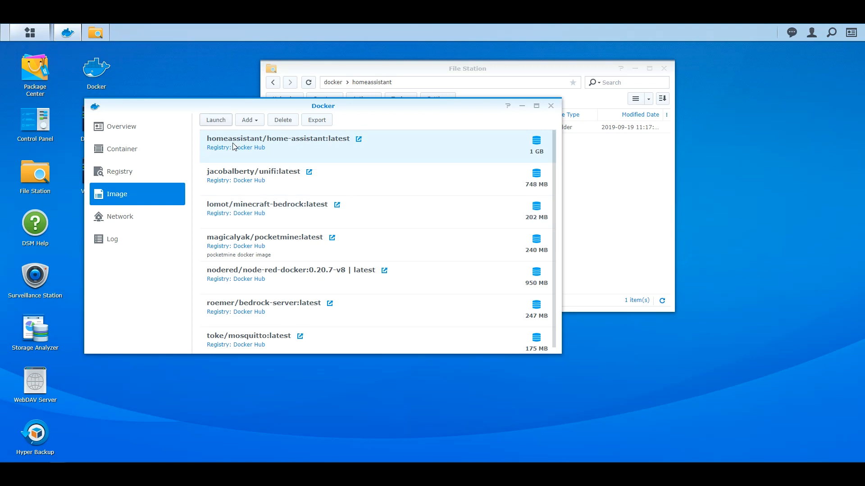
mouse_move(104, 181)
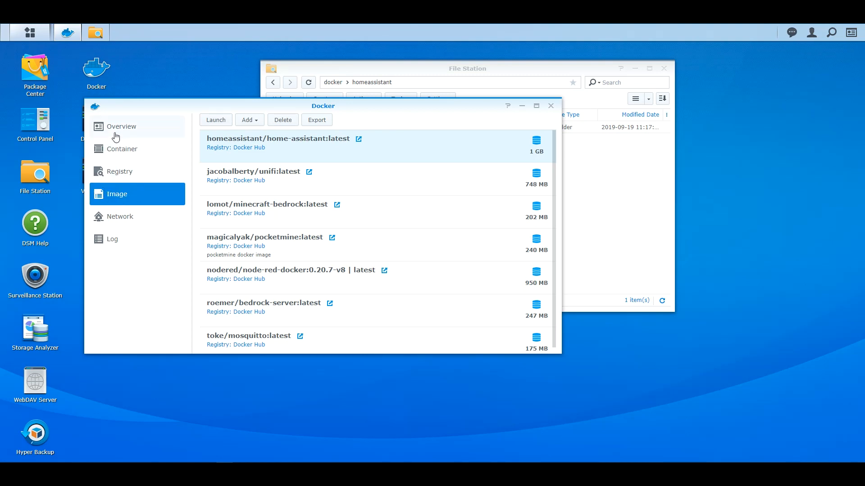
Step: Start homeassistant-home-assistant1 from the Container list, then select it once stopped
click(122, 149)
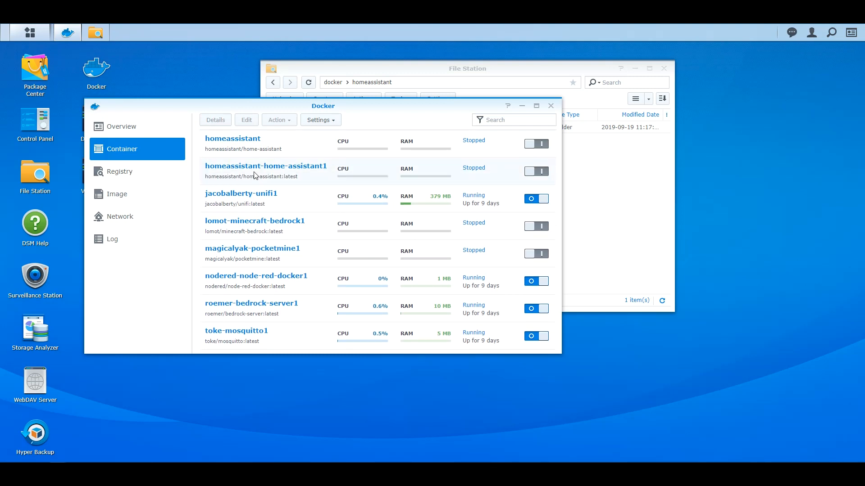
mouse_move(280, 181)
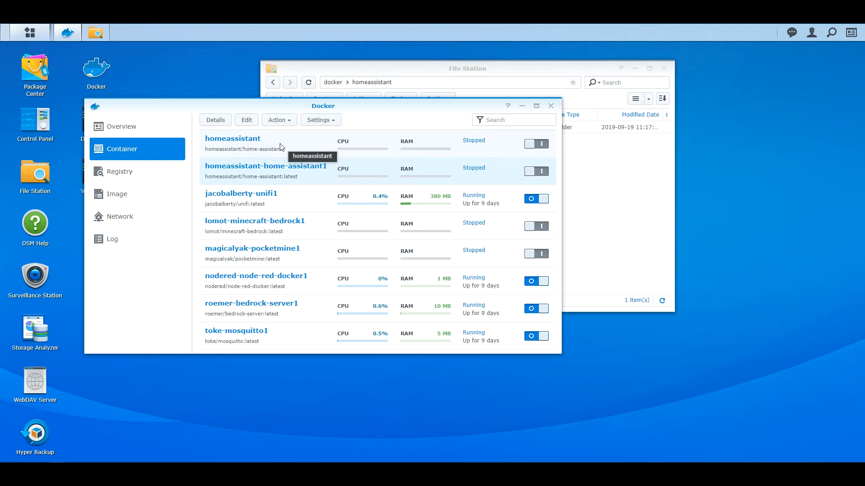
mouse_move(500, 170)
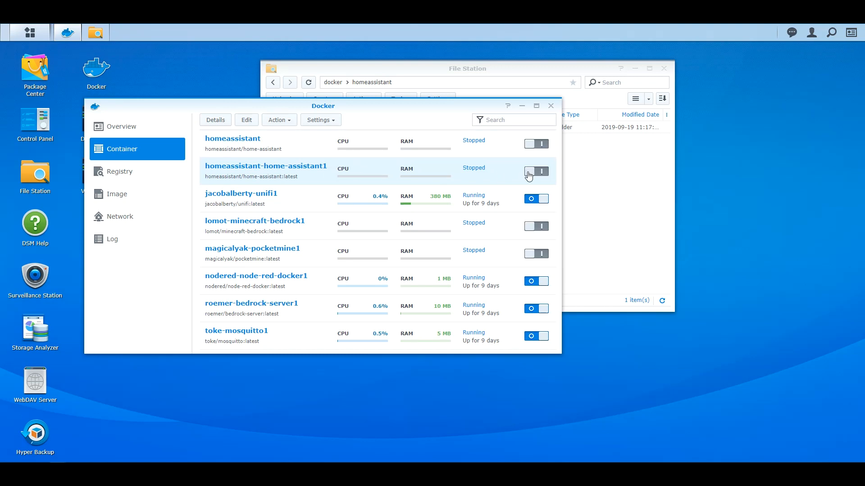
mouse_move(541, 172)
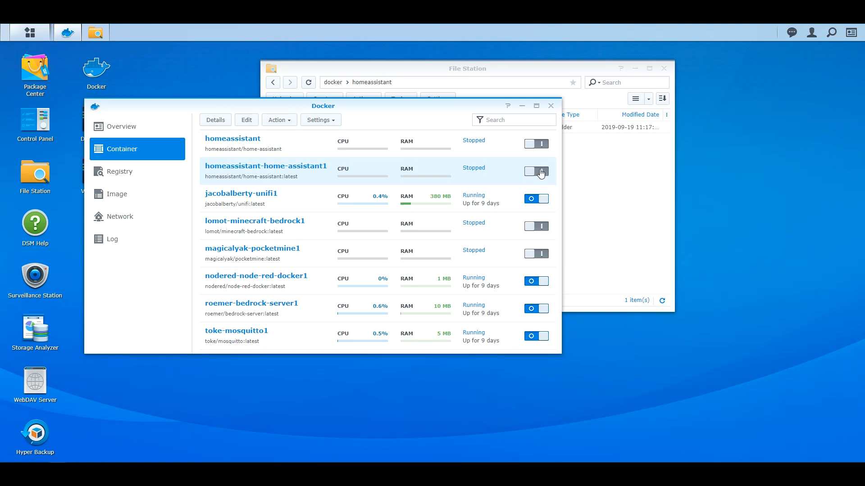
click(536, 172)
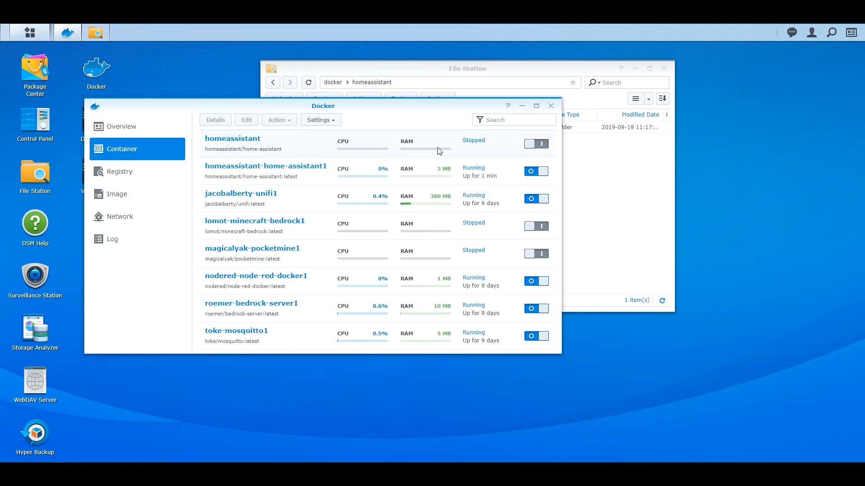
mouse_move(294, 178)
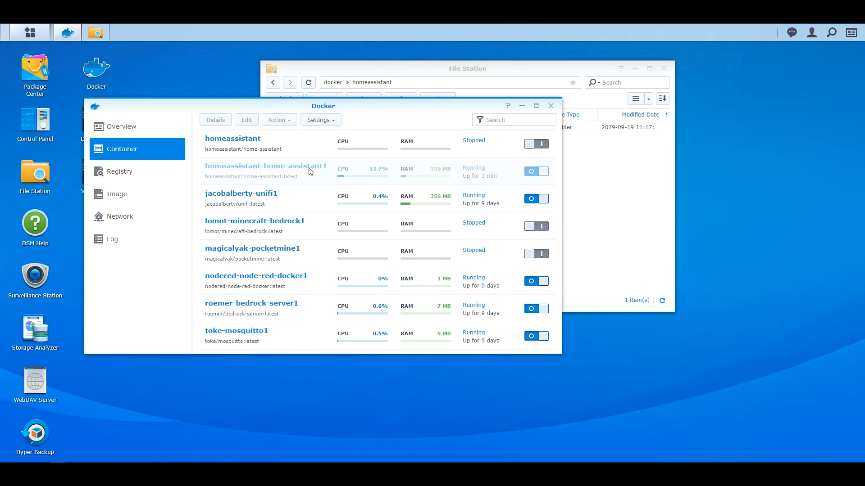
click(535, 171)
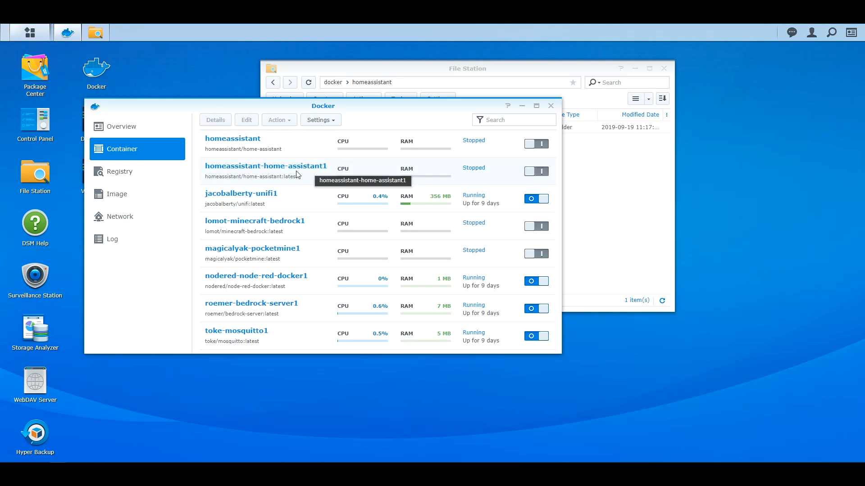
click(278, 119)
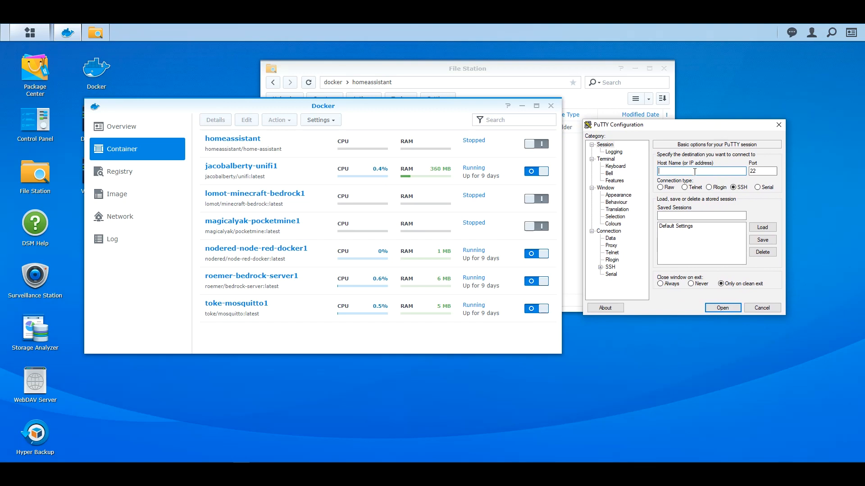
Step: Connect PuTTY over SSH on port 22 to the NAS at 192.168.1.2
text(192.168.1.2)
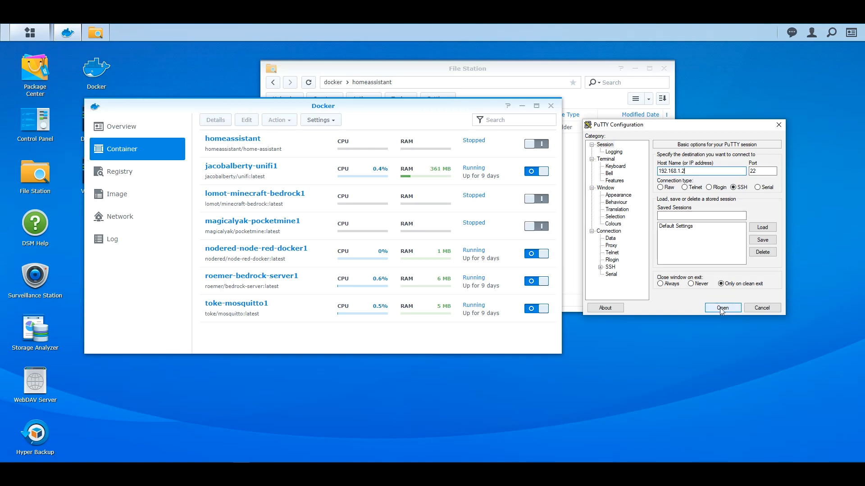
click(722, 307)
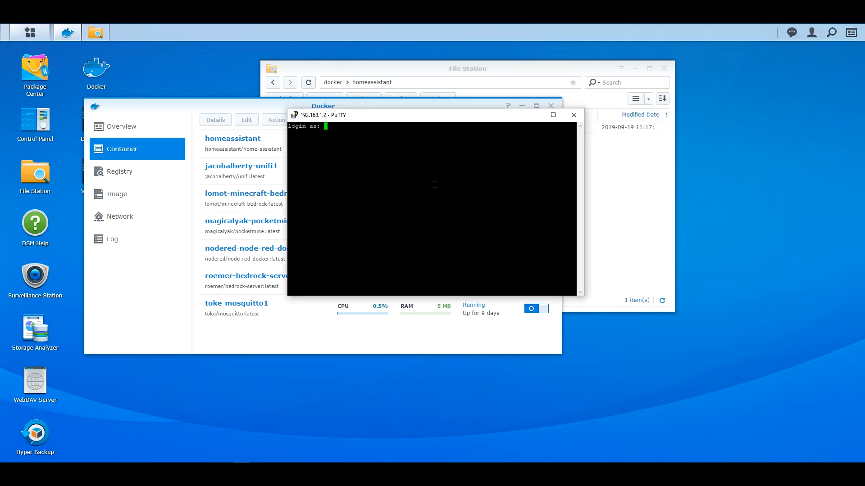
Step: Log in to the NAS shell as admin with the account password
text(admin)
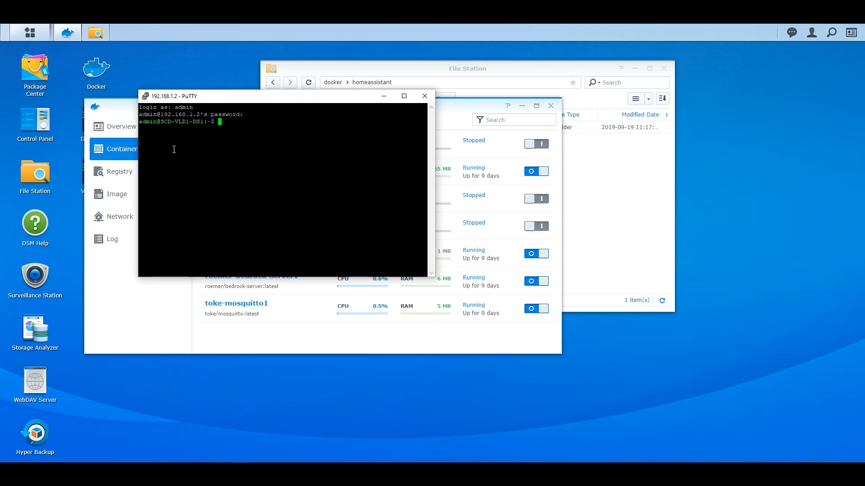
mouse_move(175, 143)
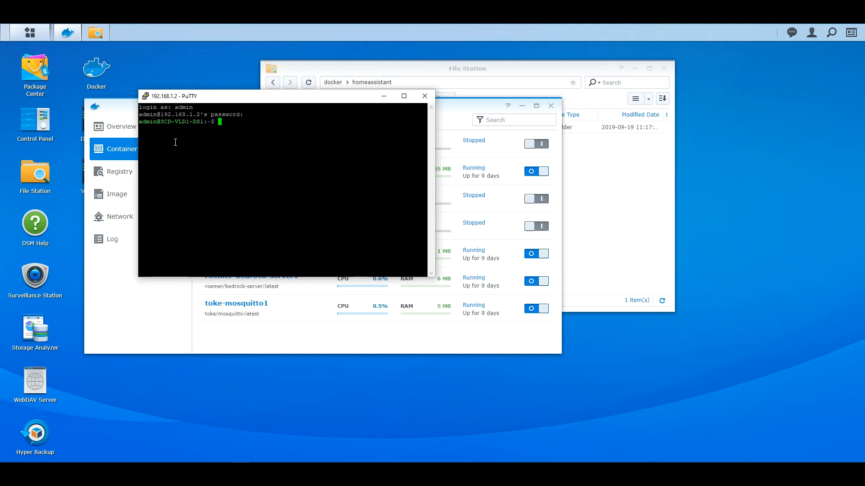
Step: Begin a multi-line 'sudo docker run -d \' command
text(sudo)
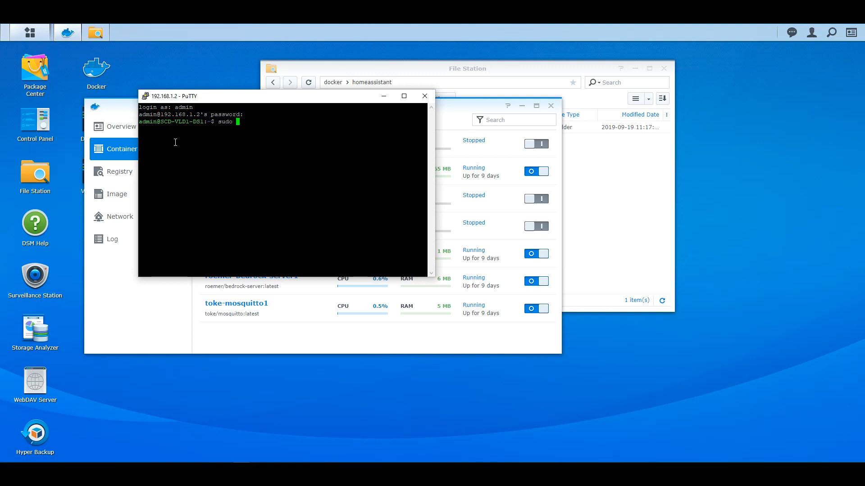
text(doc)
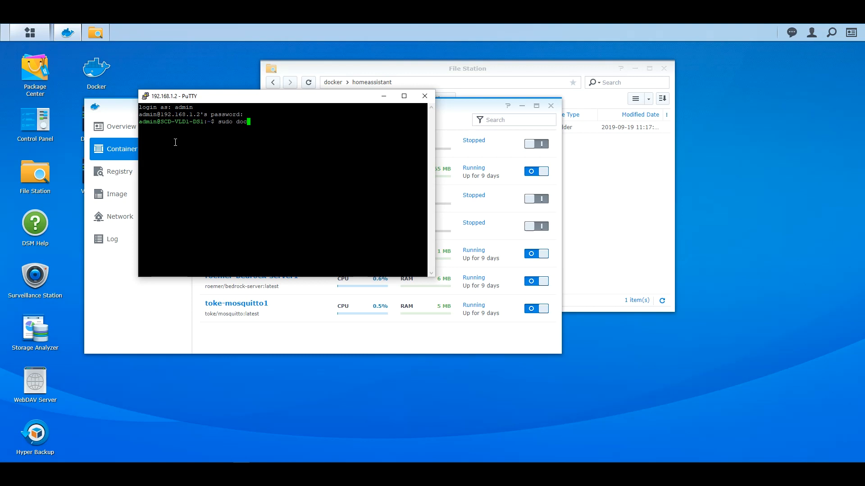
text(ker run)
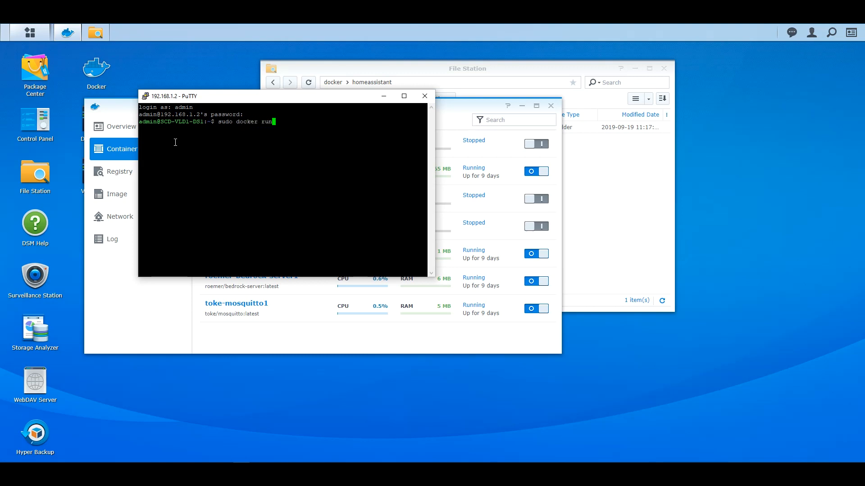
text(-)
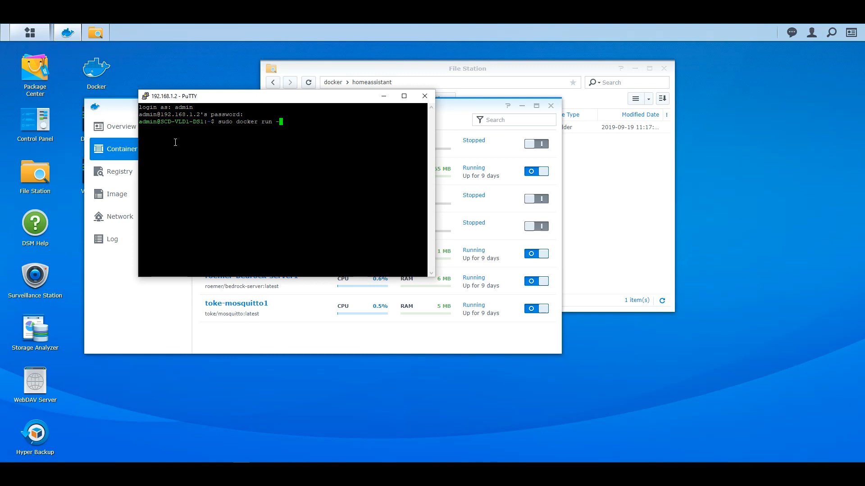
text(d)
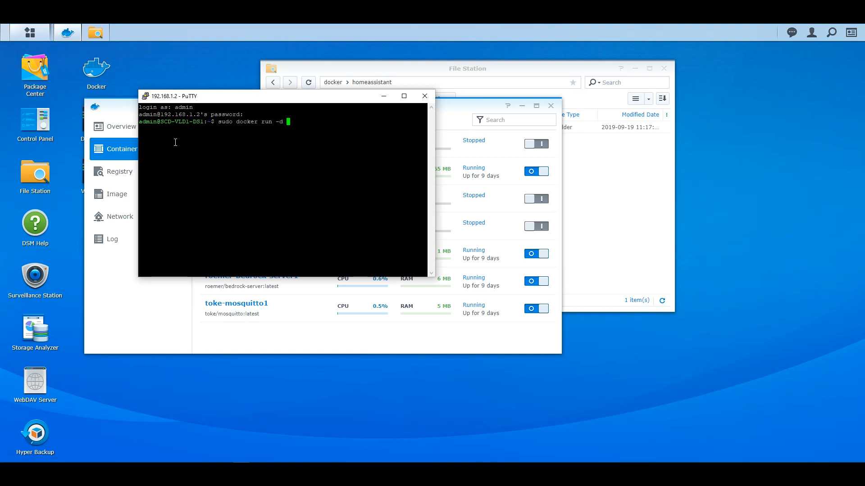
text(\)
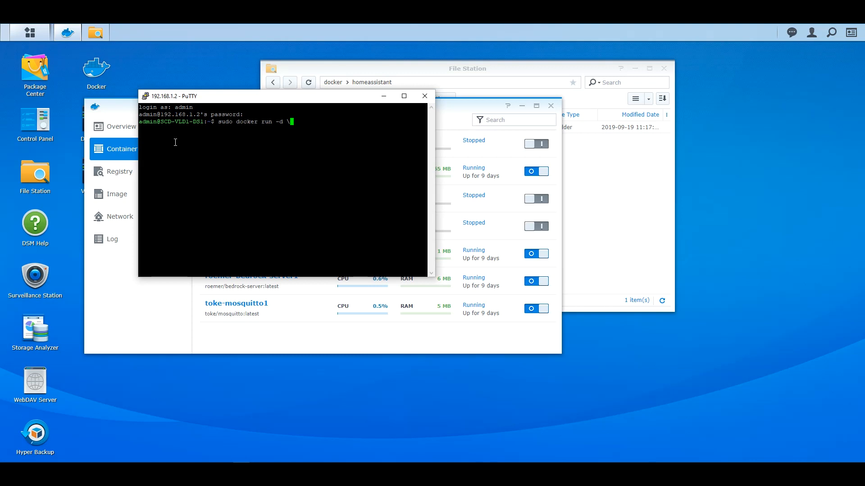
key(Enter)
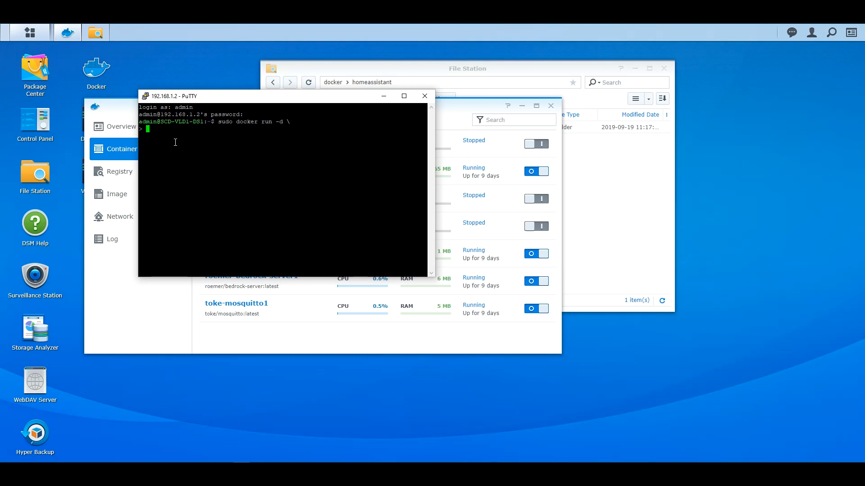
Step: Start the volume mapping line with '-v /volume1/docker:'
text(-v)
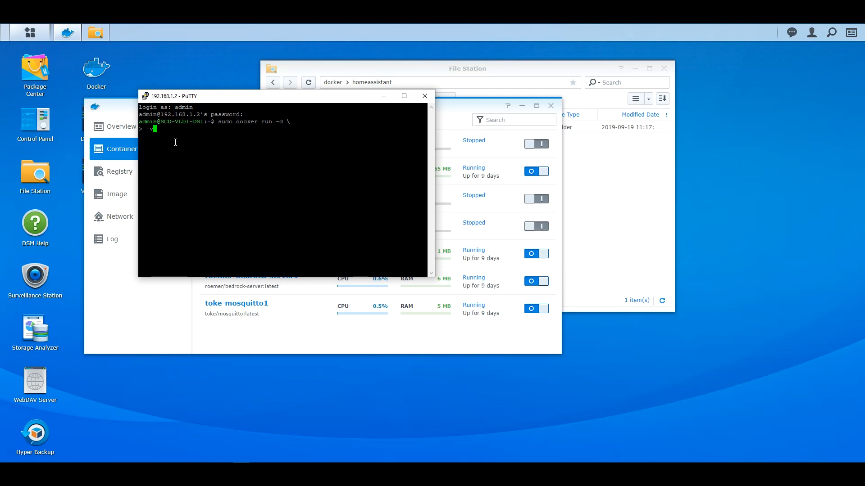
text(/)
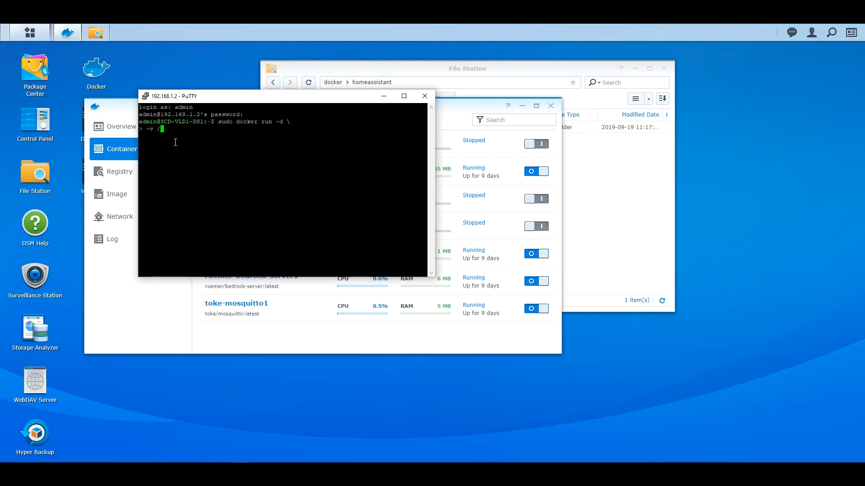
text(volume)
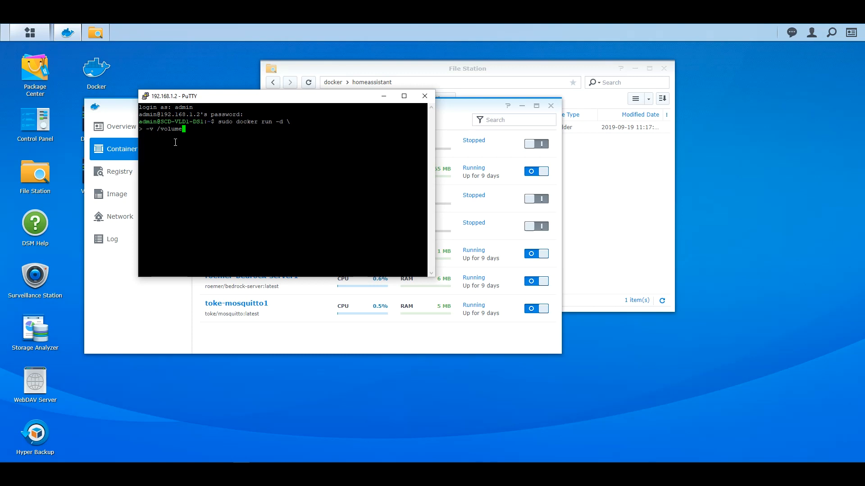
text(1/)
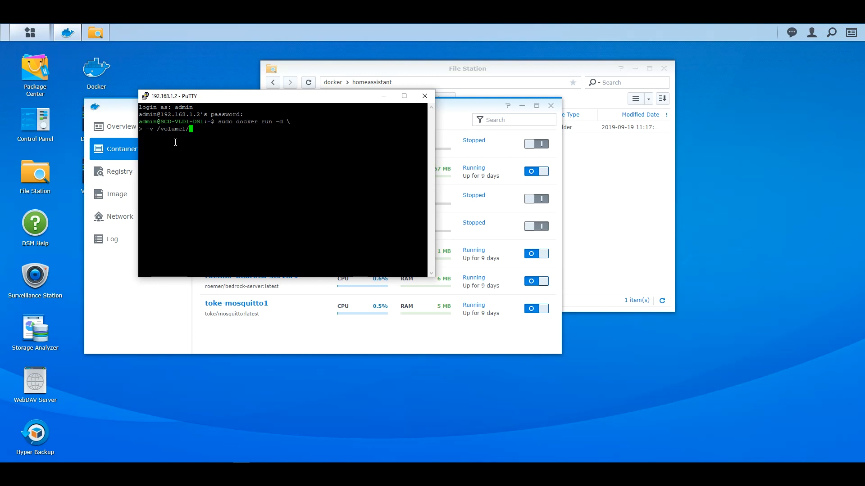
text(docker:)
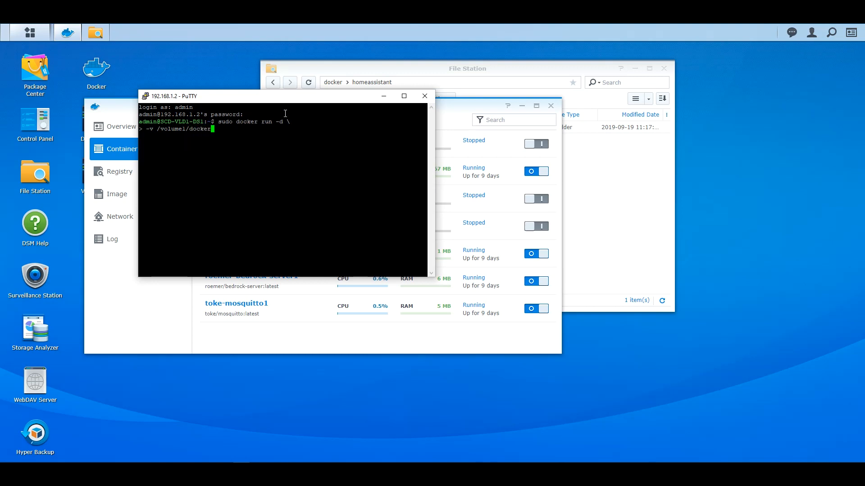
Step: Bring File Station forward showing docker/homeassistant and its config folder
click(424, 96)
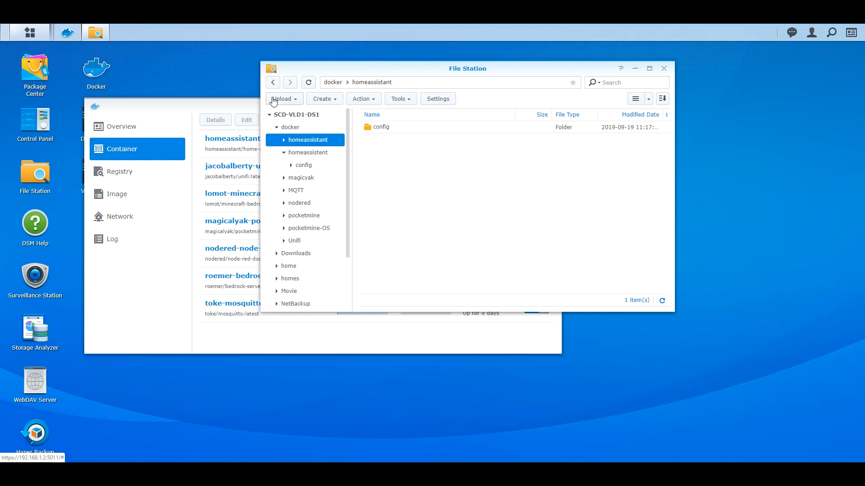
mouse_move(290, 128)
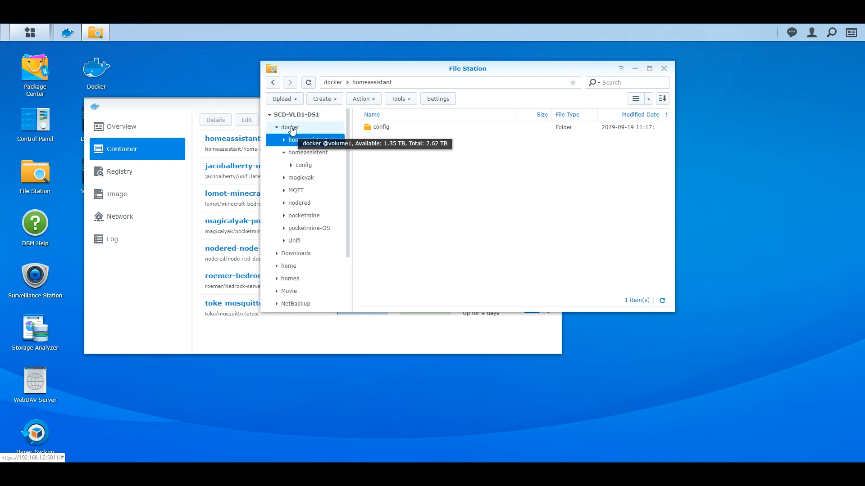
click(307, 140)
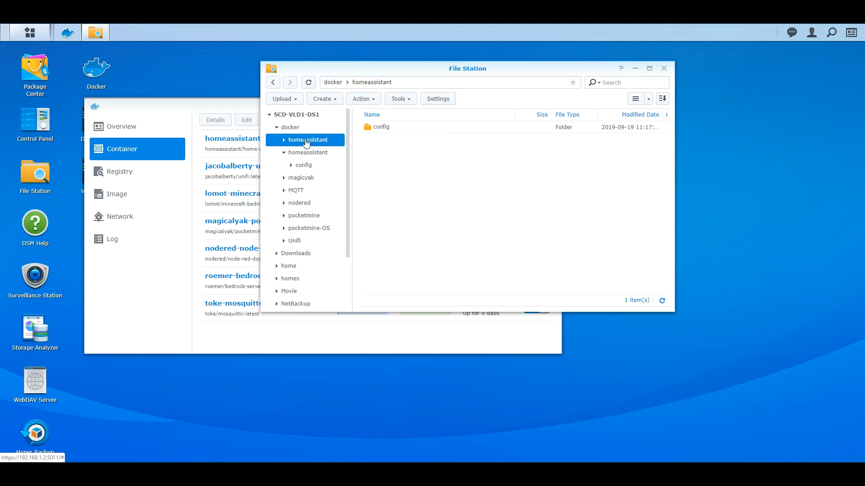
mouse_move(487, 97)
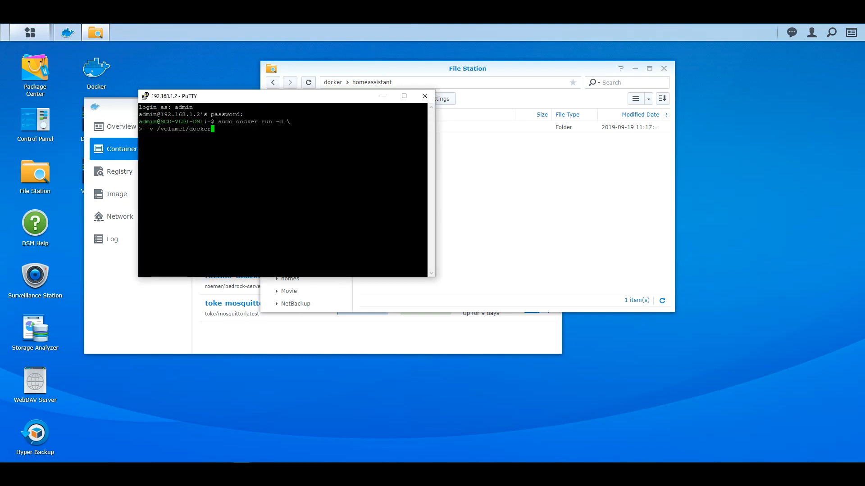
mouse_move(489, 131)
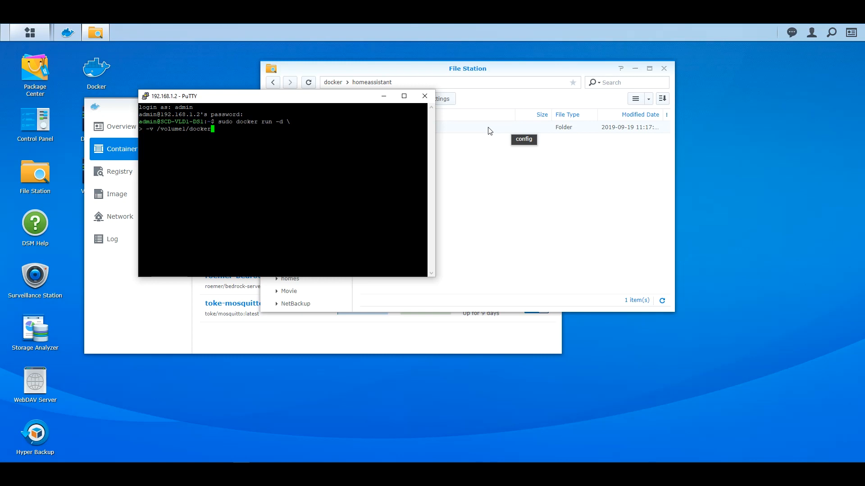
Step: Complete the mapping of /volume1/docker/homeassistant/config to /config
text(home)
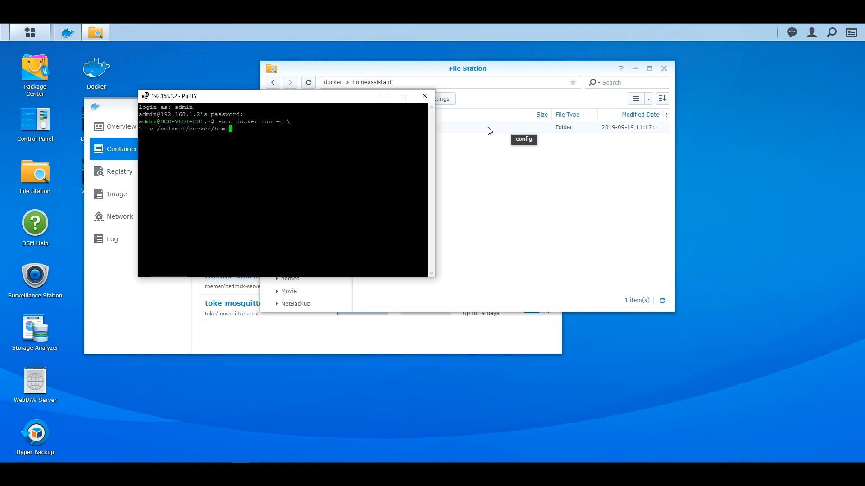
text(assistant)
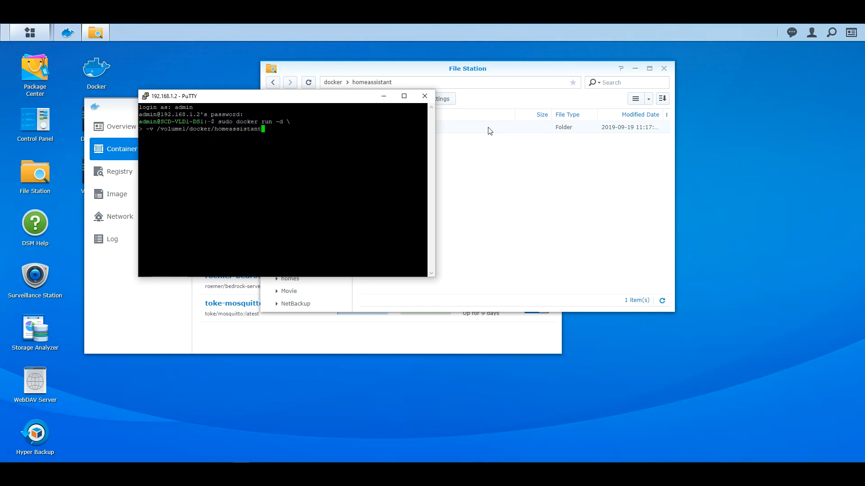
text(/conf)
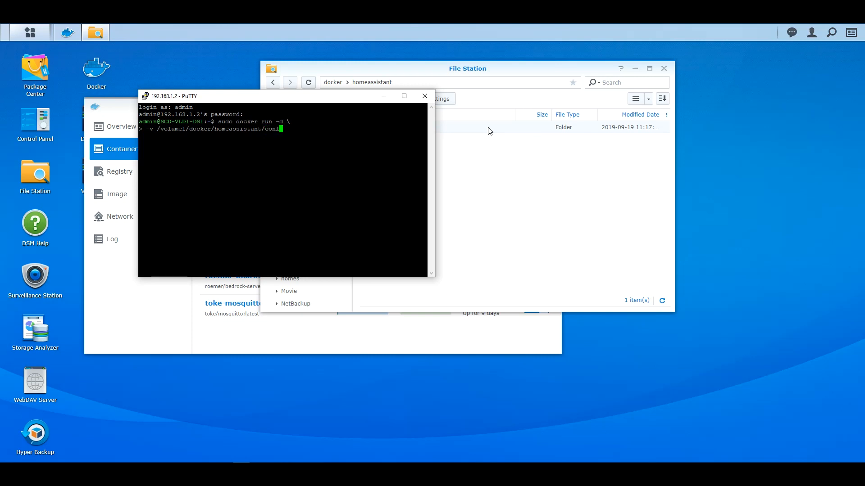
text(ig)
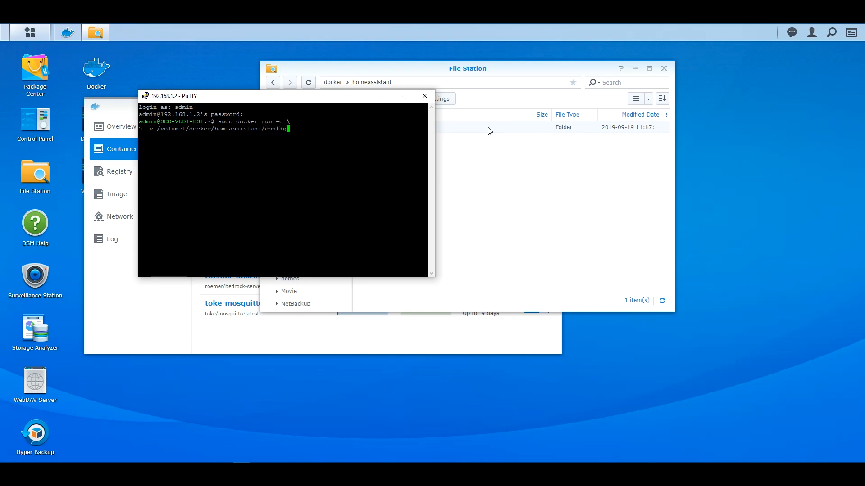
text(:/)
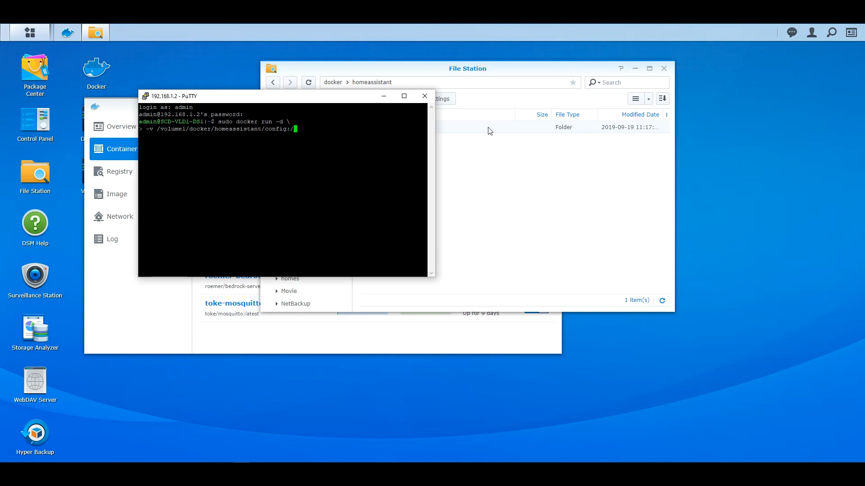
text(config)
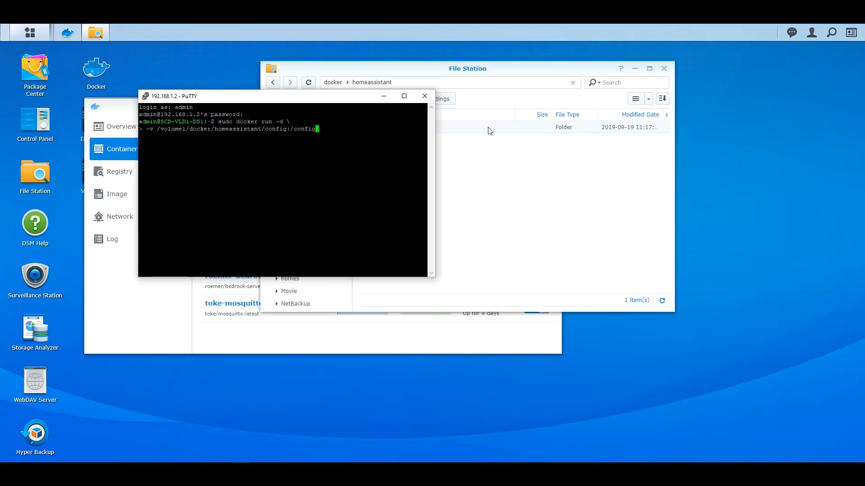
key(Enter)
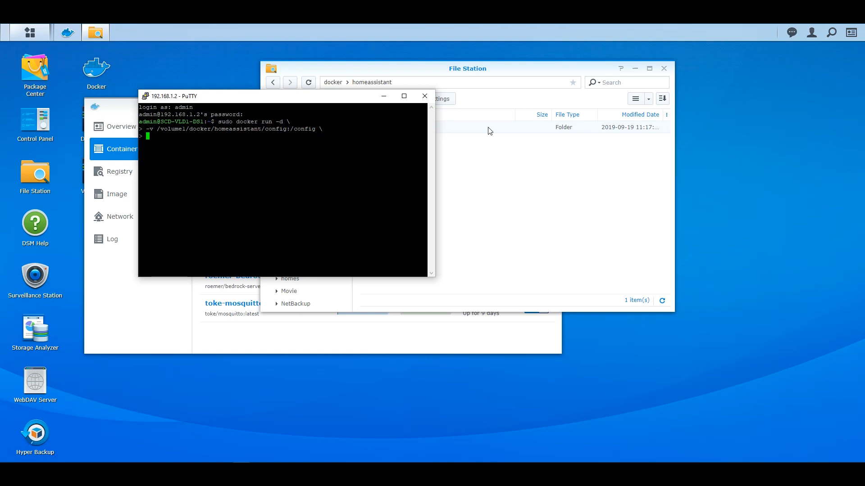
Step: Add a read-only '-v /etc/localtim:/etc/localtime:ro \' mapping line
text(-v /)
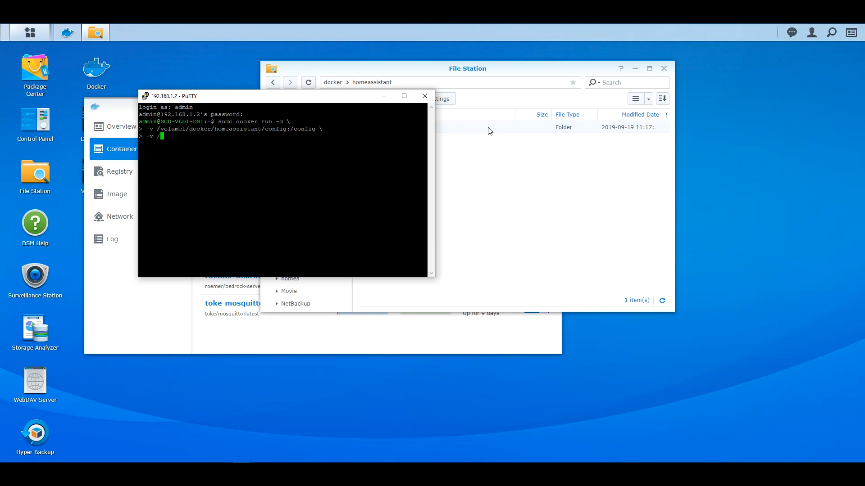
text(etc)
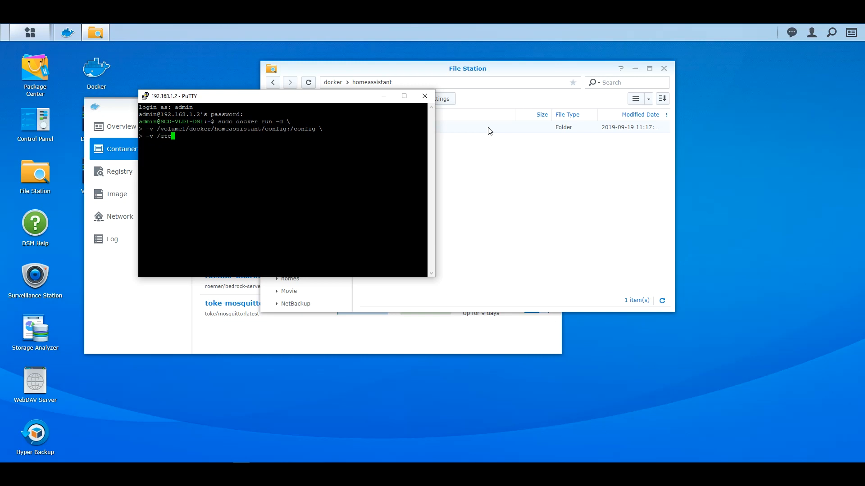
text(lc)
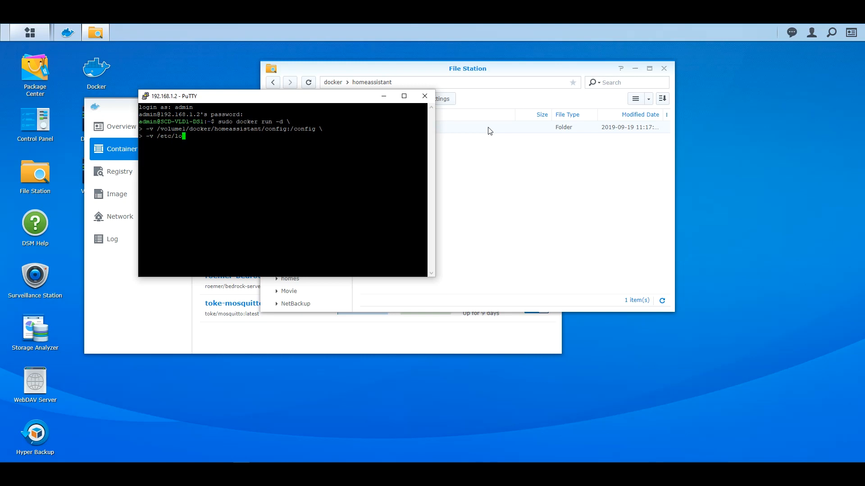
text(altim)
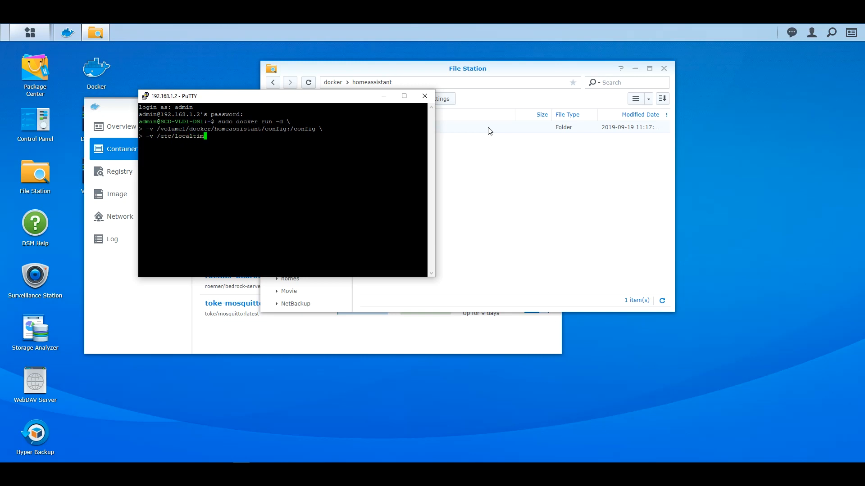
text(/)
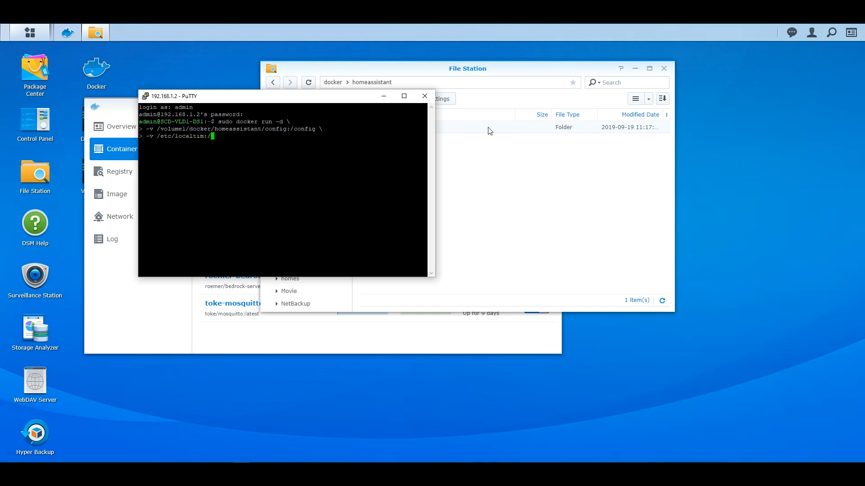
text(etc/)
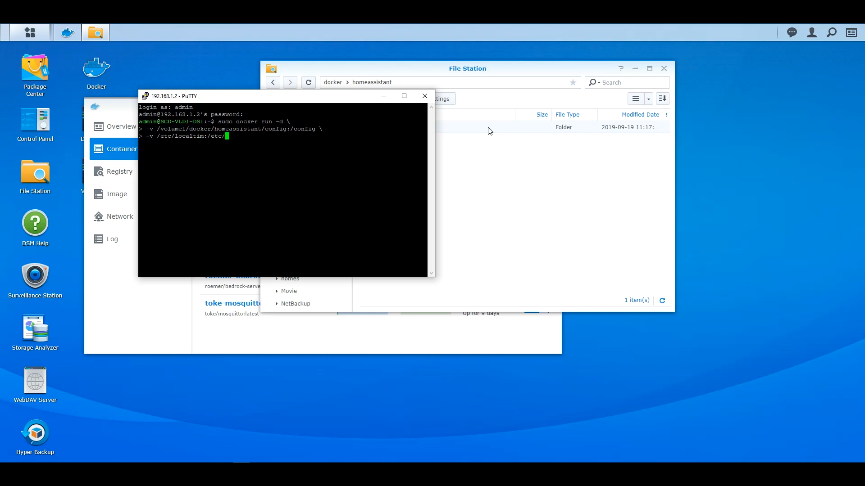
text(localtime)
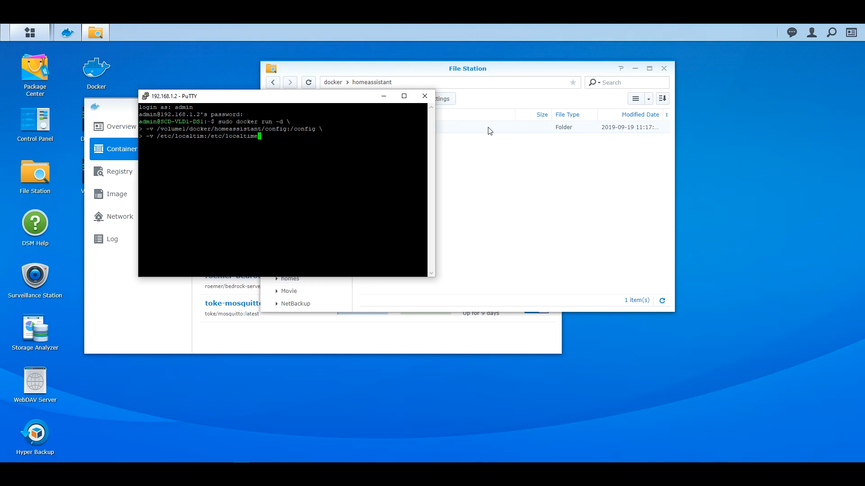
text(:ro \)
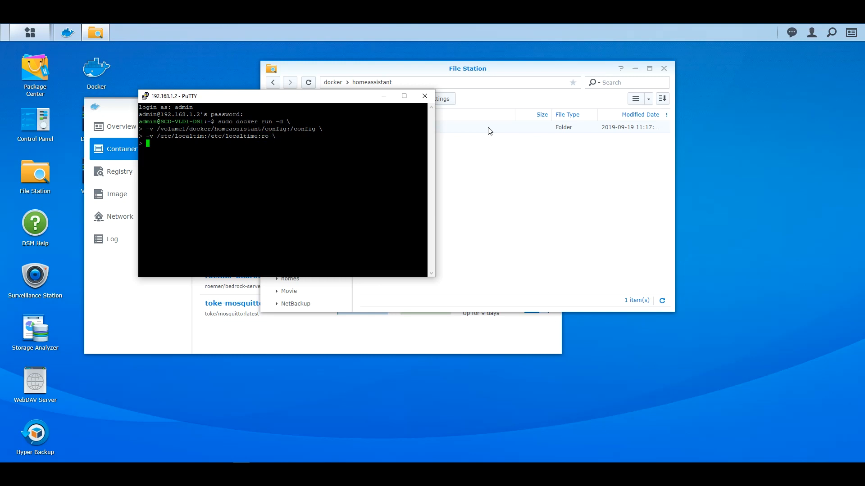
Step: Add '--device /dev/ttyUSB0:/dev/ttyUSB0' passthrough and '--net=host' to the command
text(--device)
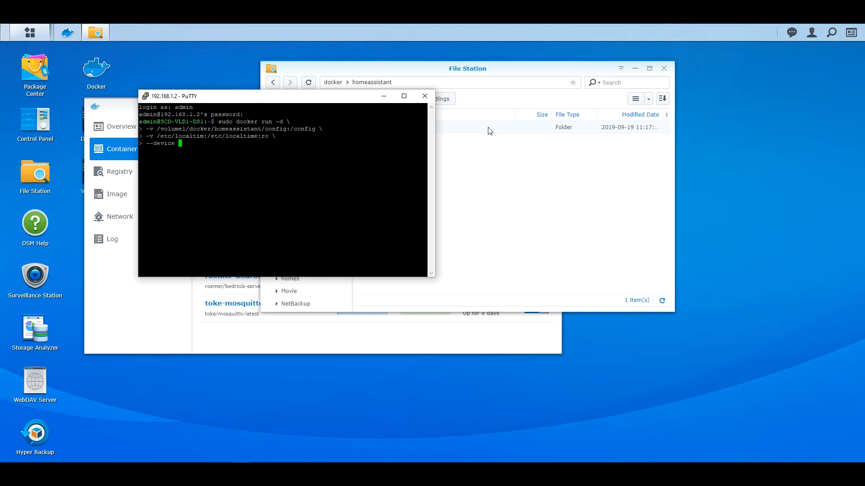
text(/dev/)
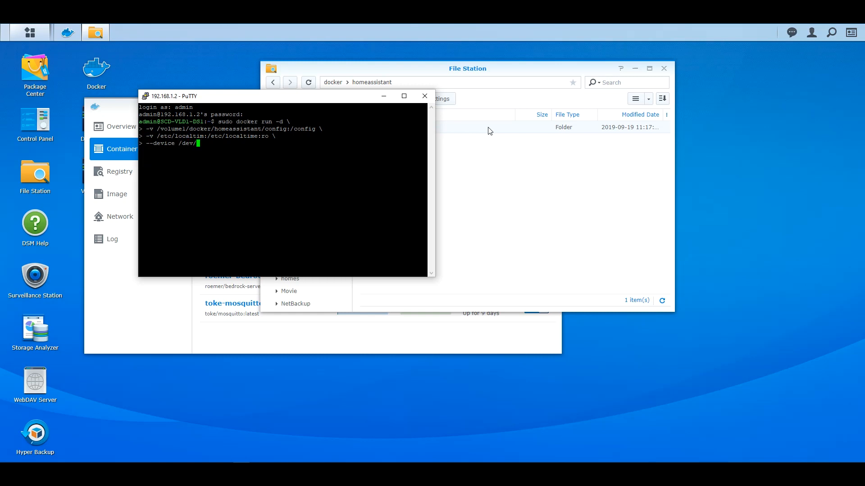
text(tty)
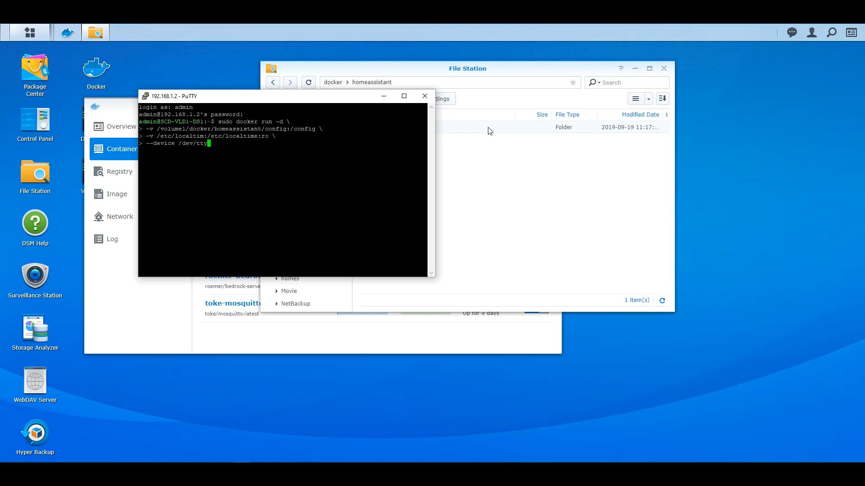
text(USB0)
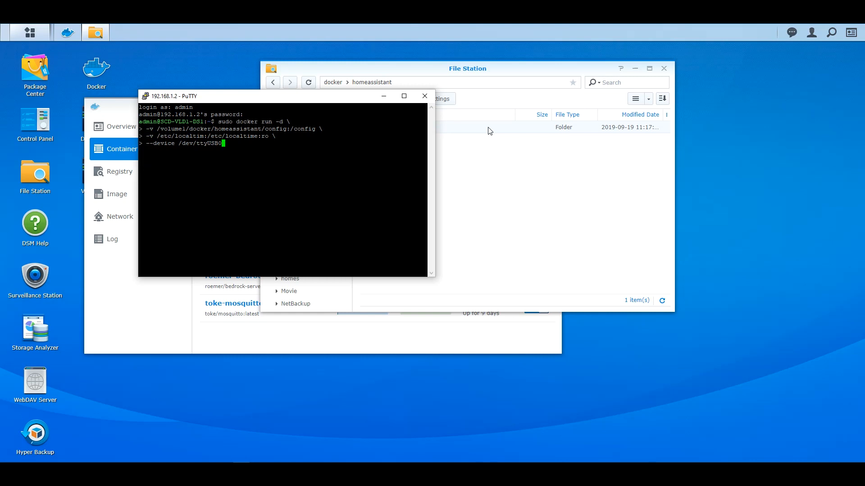
text(/)
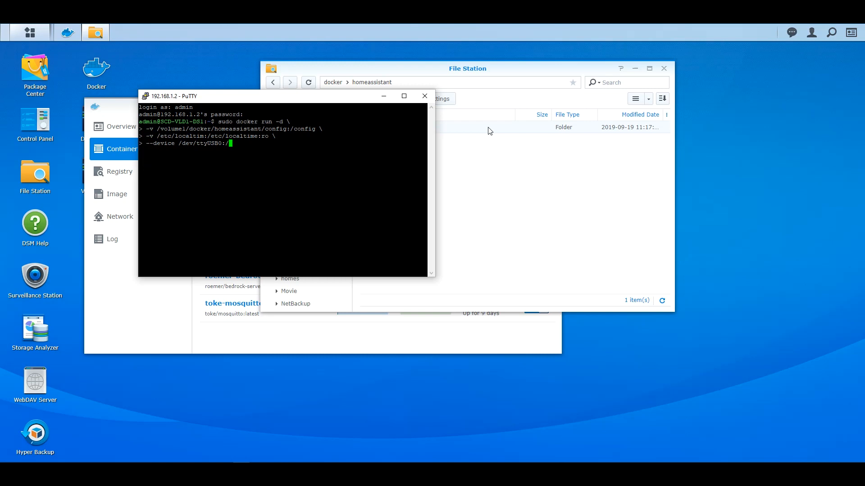
text(dev/tty)
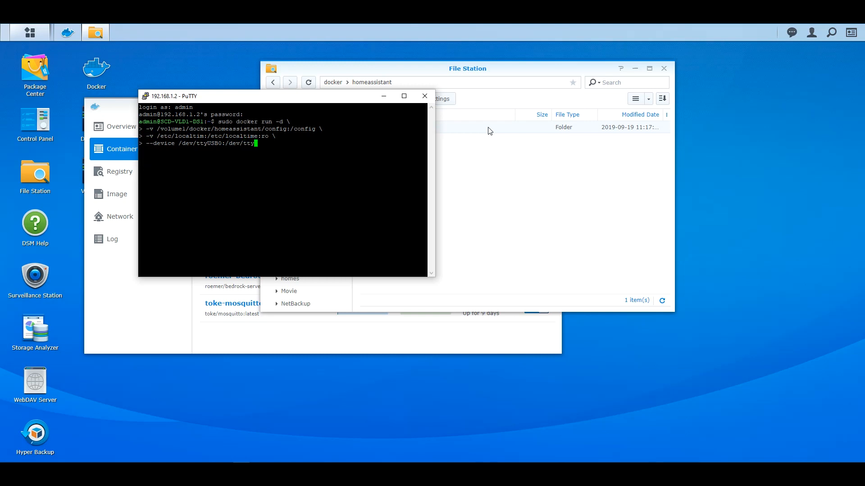
text(USB0 \)
text(--net=)
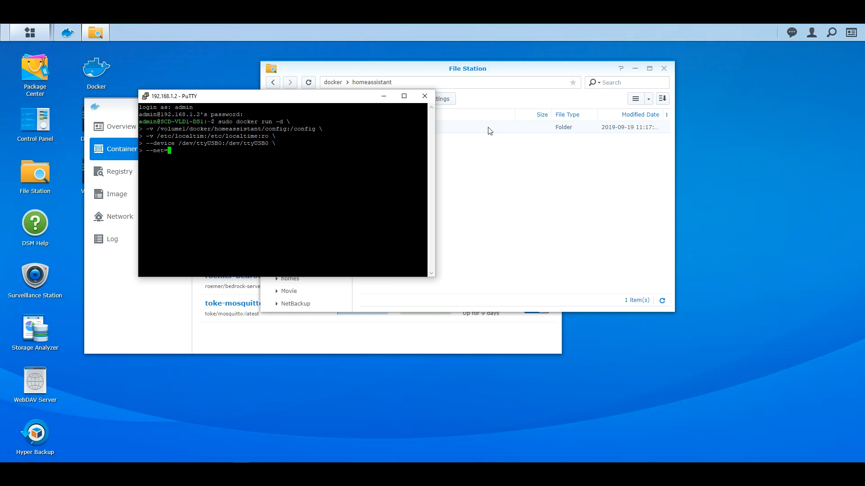
text(host \)
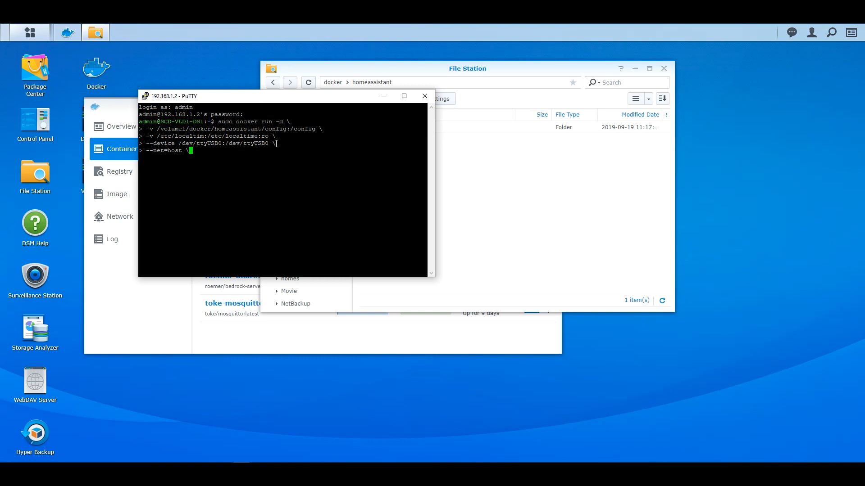
mouse_move(241, 153)
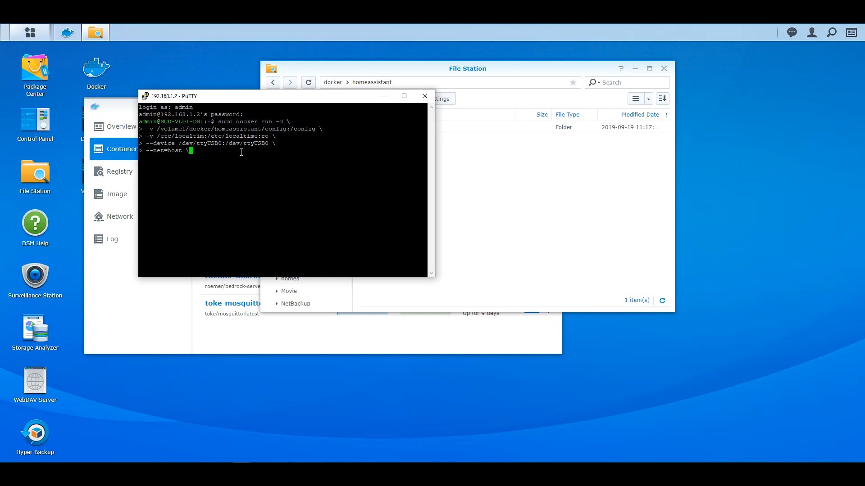
Step: Add an '-e TZ=Europe/Amsterdam' environment variable line to the command
key(Enter)
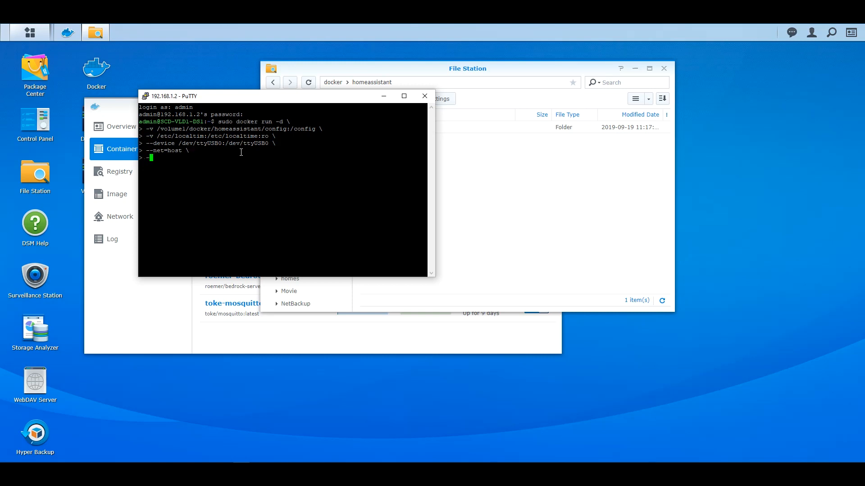
text(-e)
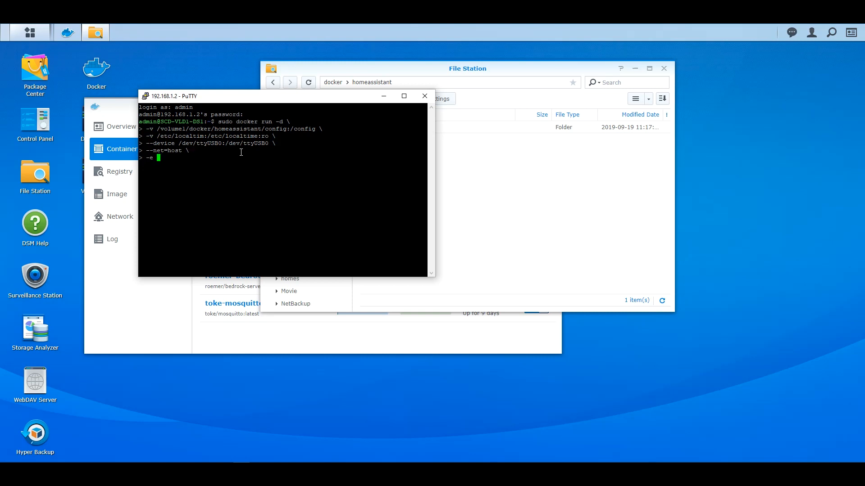
text(TZ=)
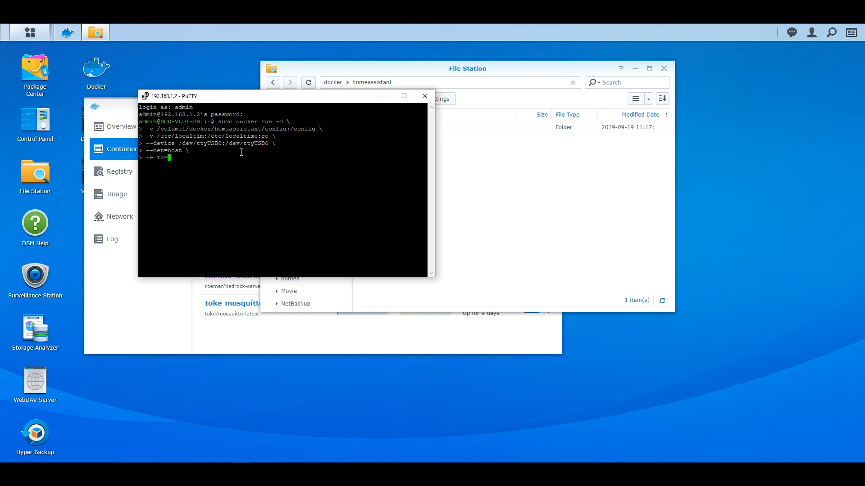
text(Europe)
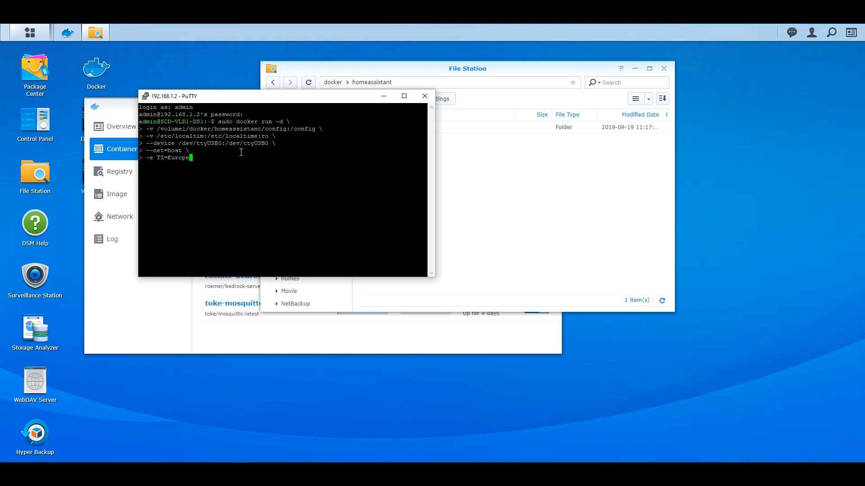
text(/Amsterdam \)
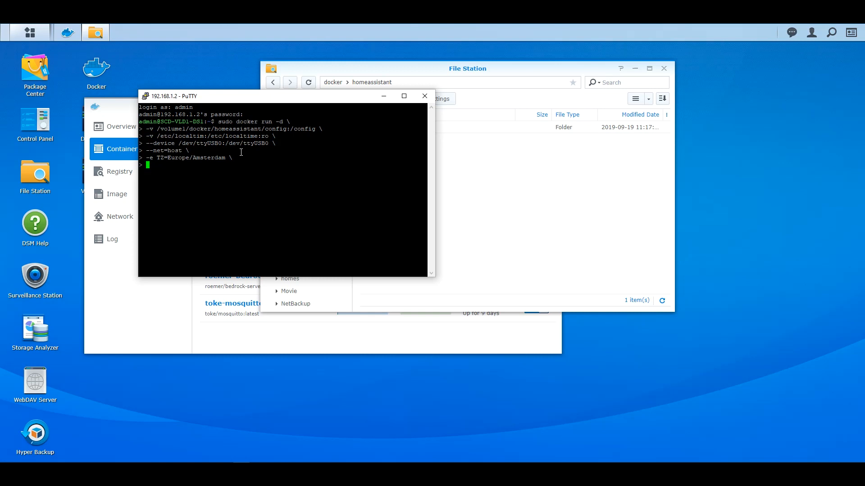
Step: Move the terminal aside and finish the command with the homeassistant/home-assistant image
drag(172, 96, 378, 133)
text(h)
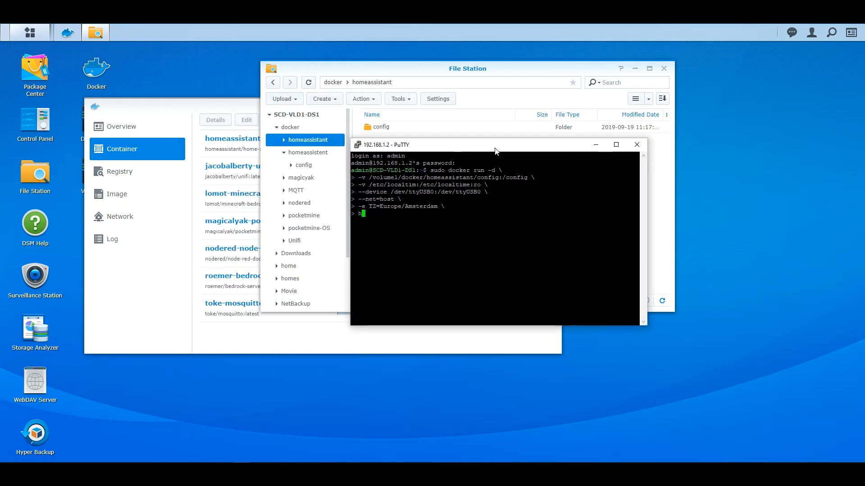
text(omeassistant)
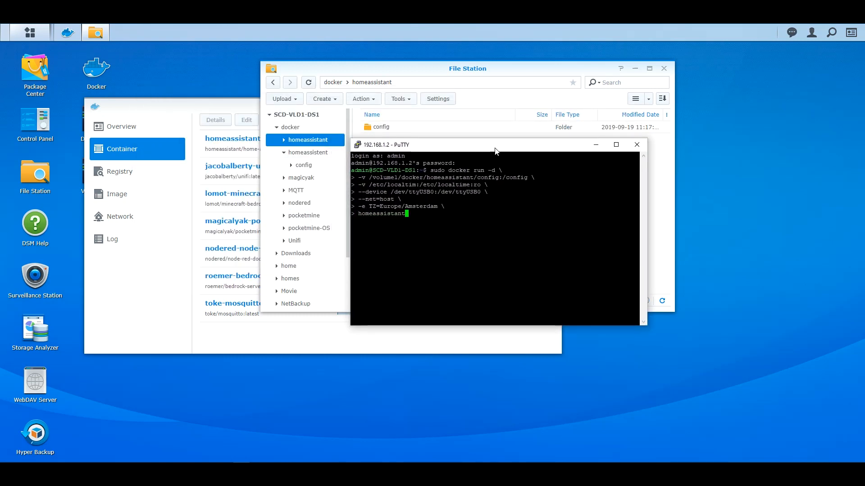
text(/ho)
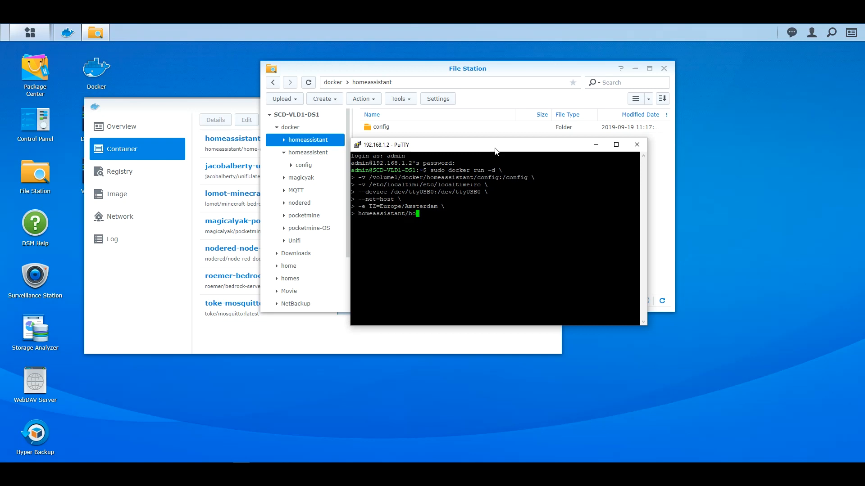
text(me-assist)
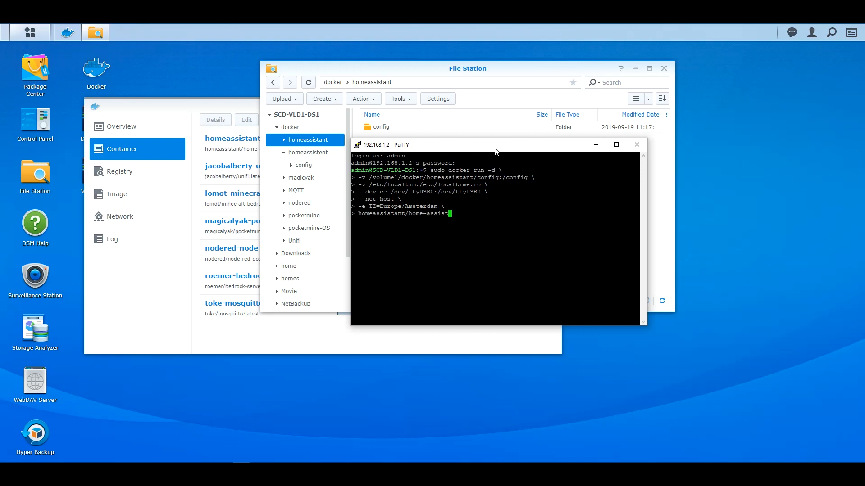
text(ant)
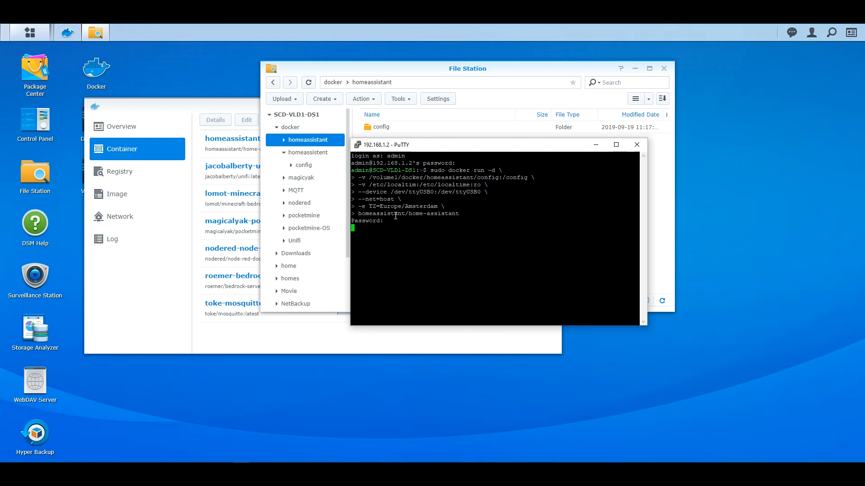
Step: Submit the sudo password to run the docker run command
key(Enter)
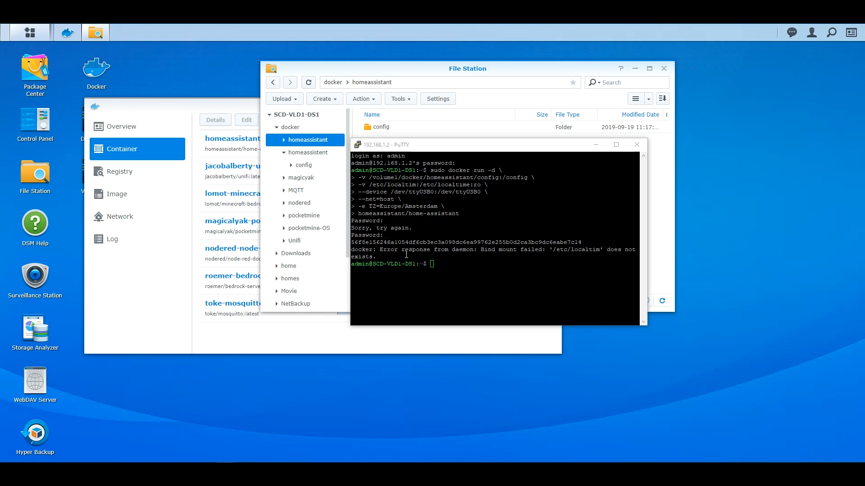
mouse_move(645, 326)
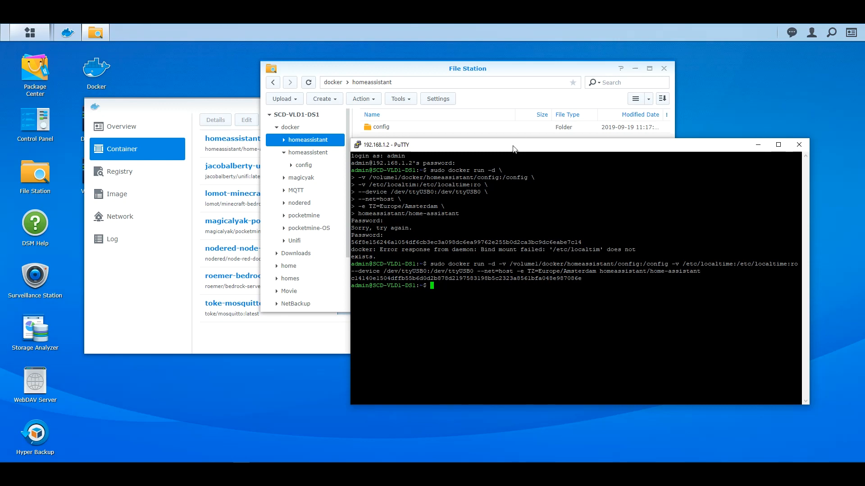
mouse_move(481, 148)
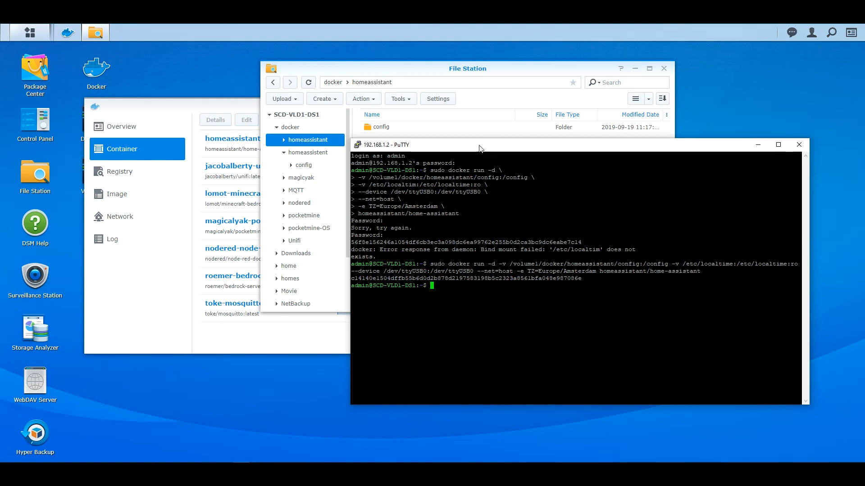
Step: Open Docker's container list and the Action menu for stopped goofy_leakey
click(799, 144)
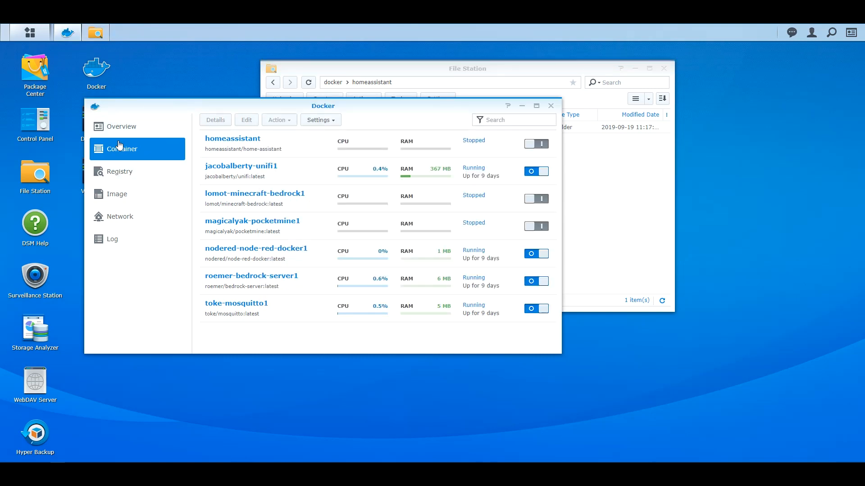
click(121, 126)
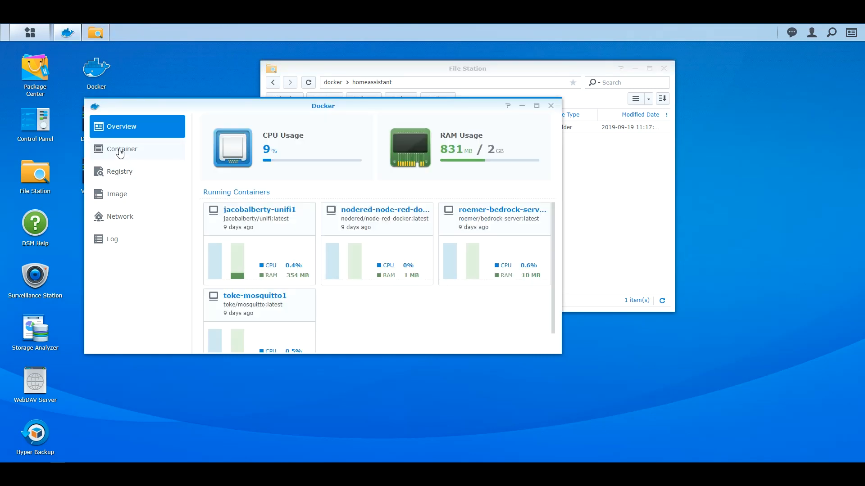
click(122, 149)
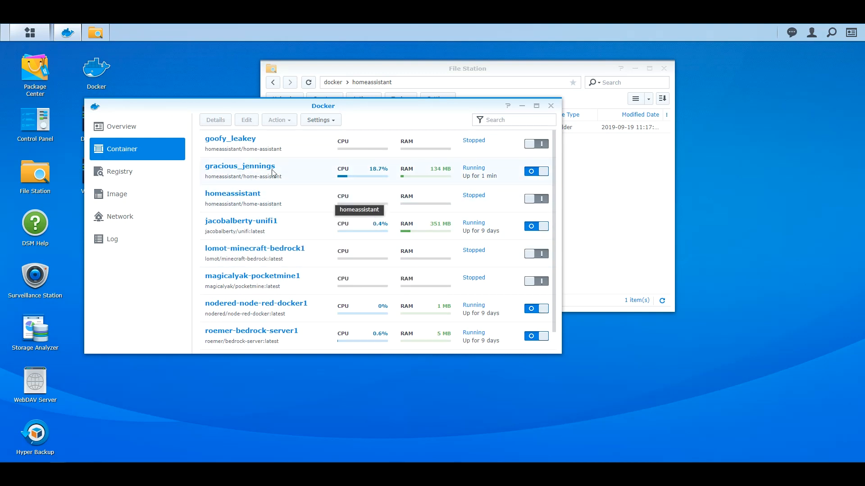
mouse_move(246, 150)
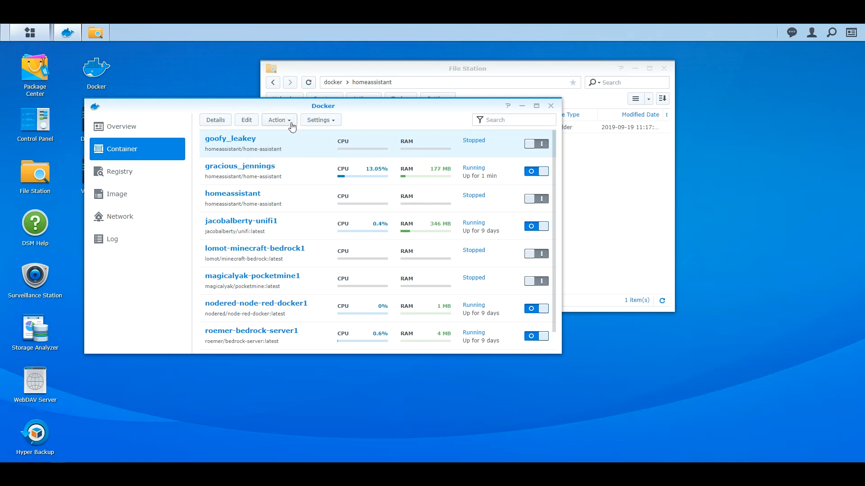
click(279, 120)
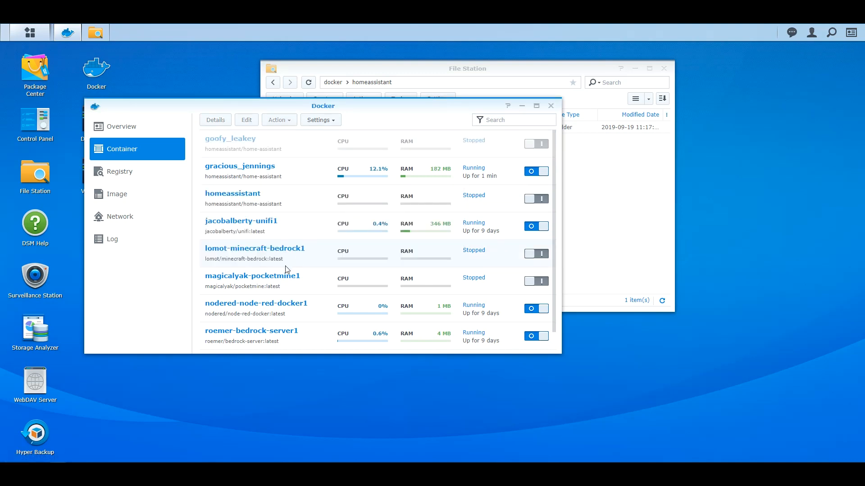
mouse_move(223, 174)
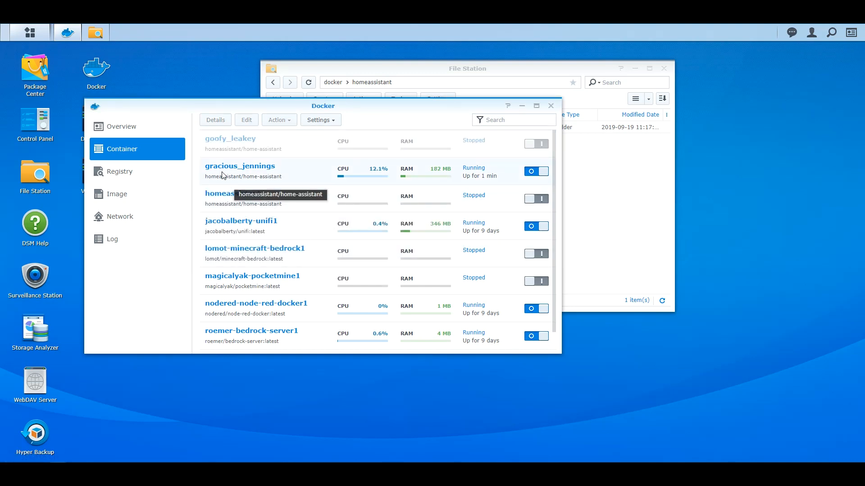